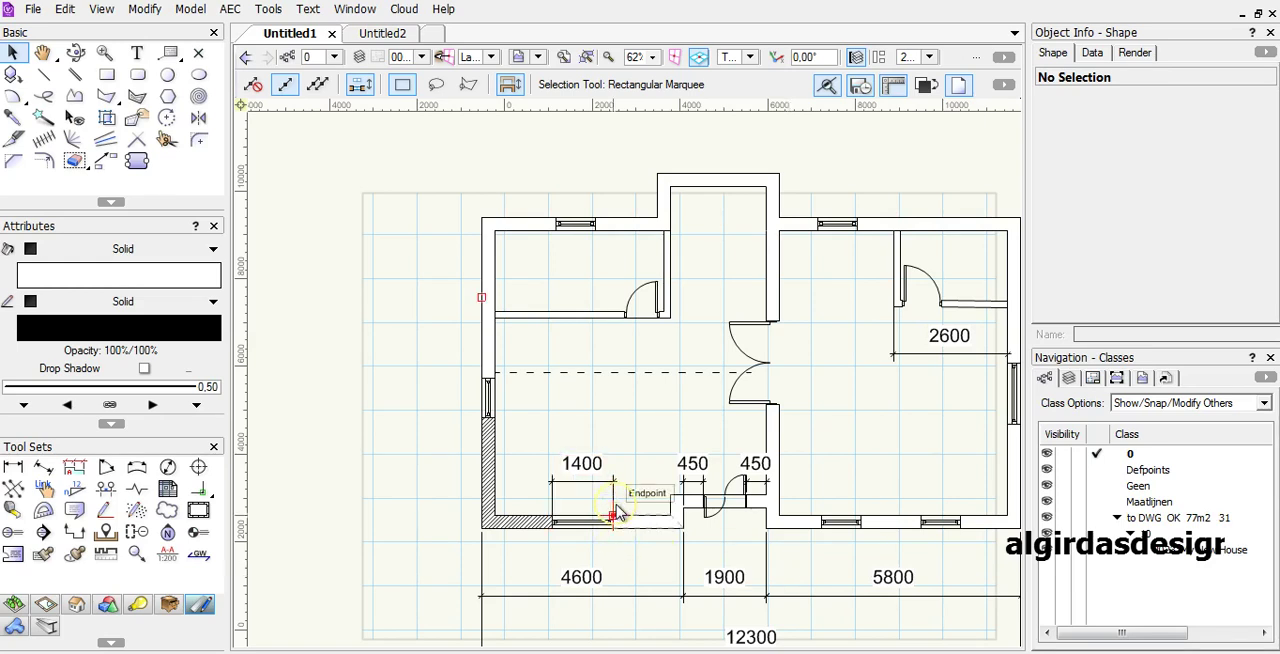
mouse_move(604, 620)
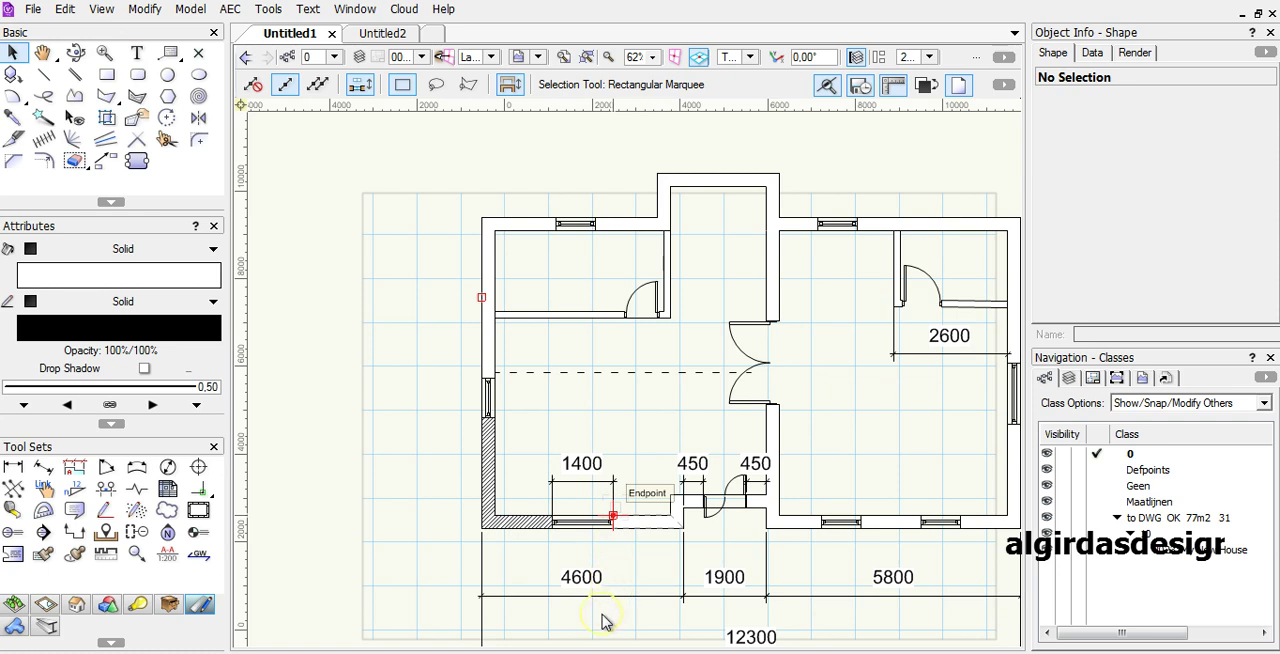
mouse_move(408, 404)
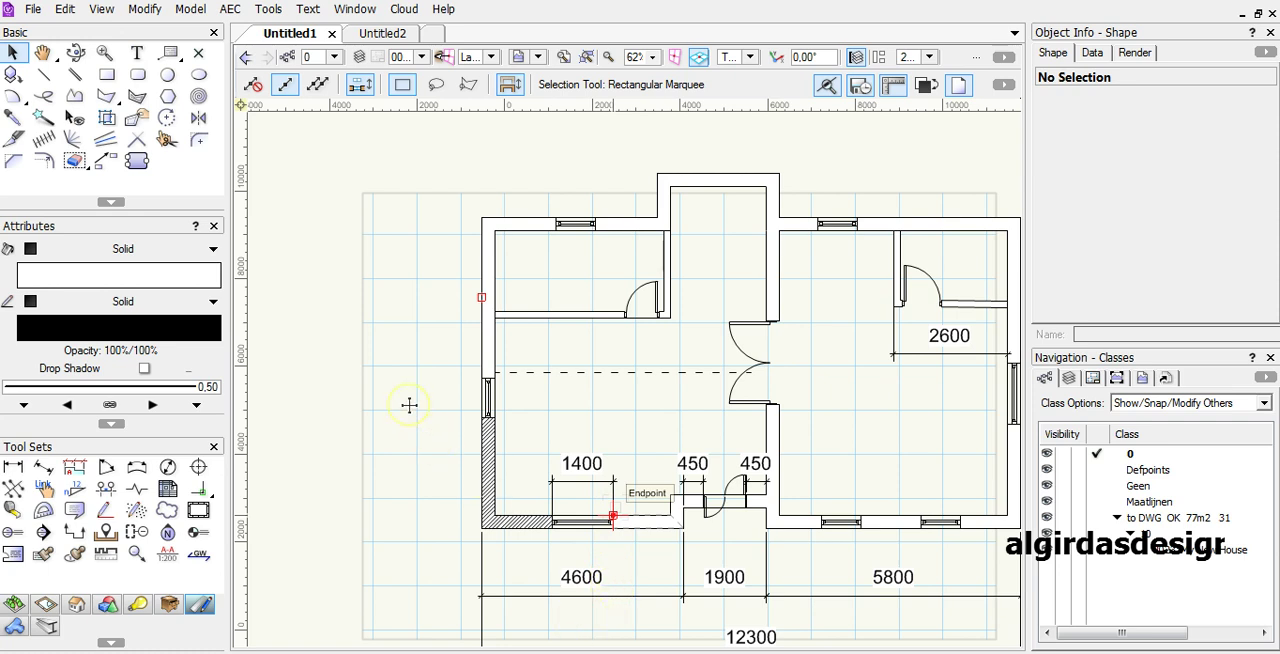
mouse_move(416, 396)
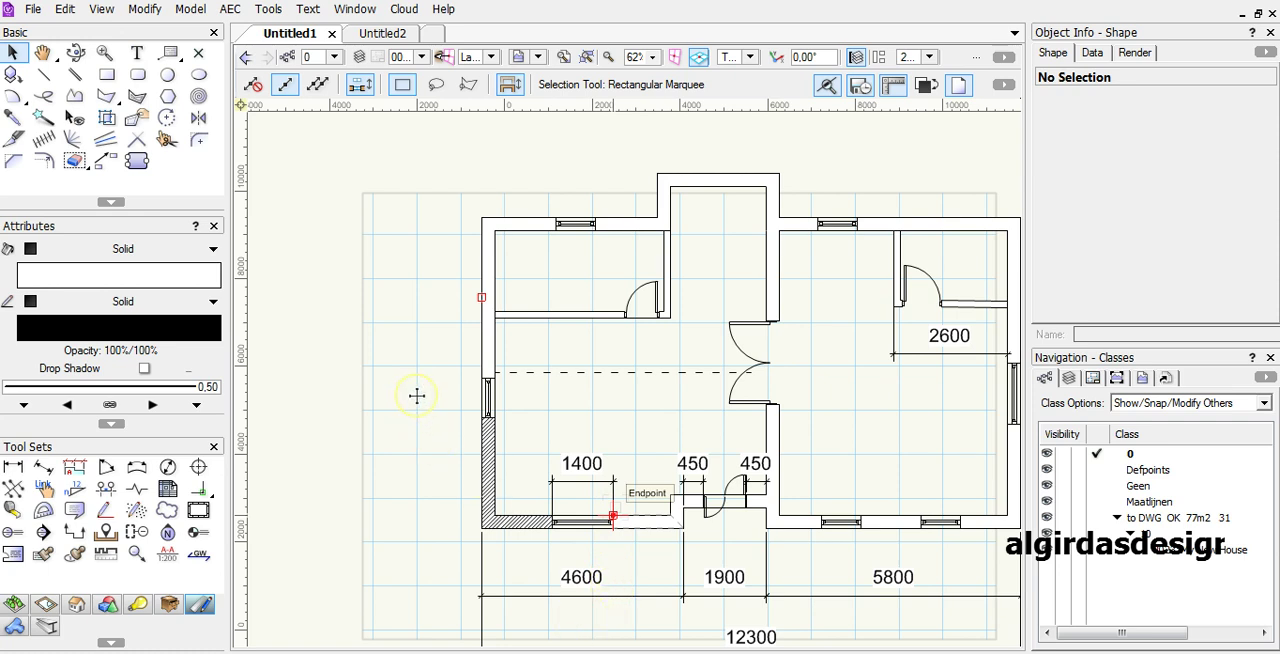
mouse_move(532, 400)
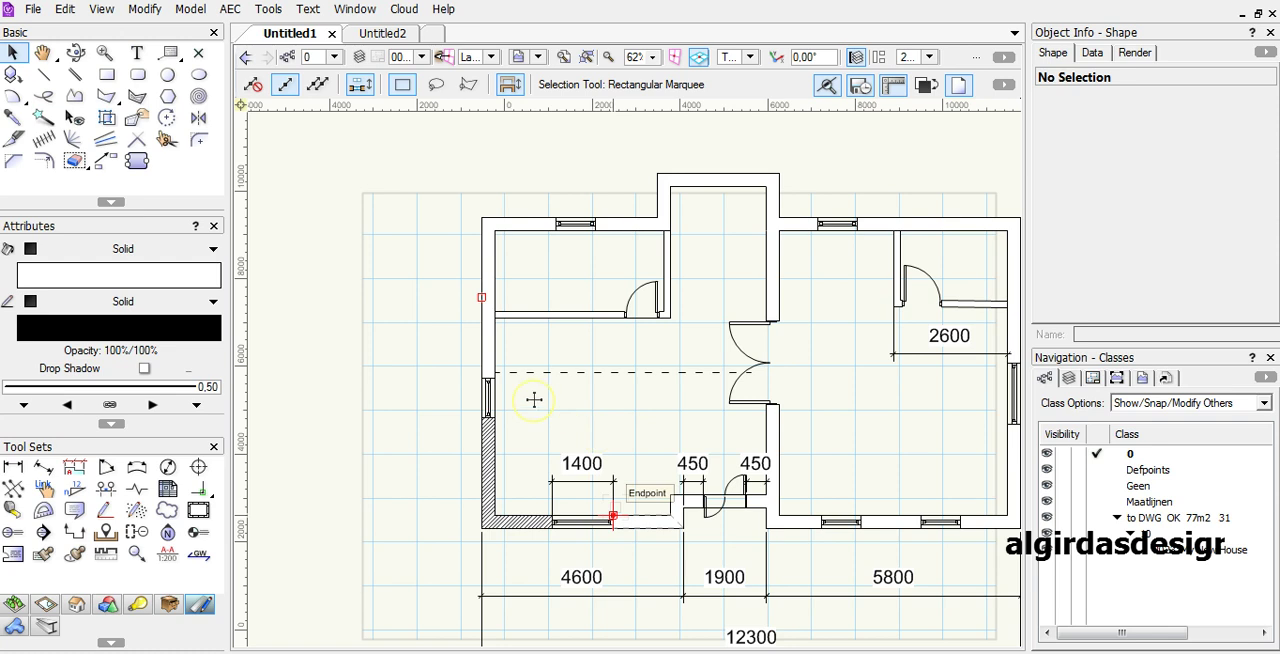
mouse_move(472, 182)
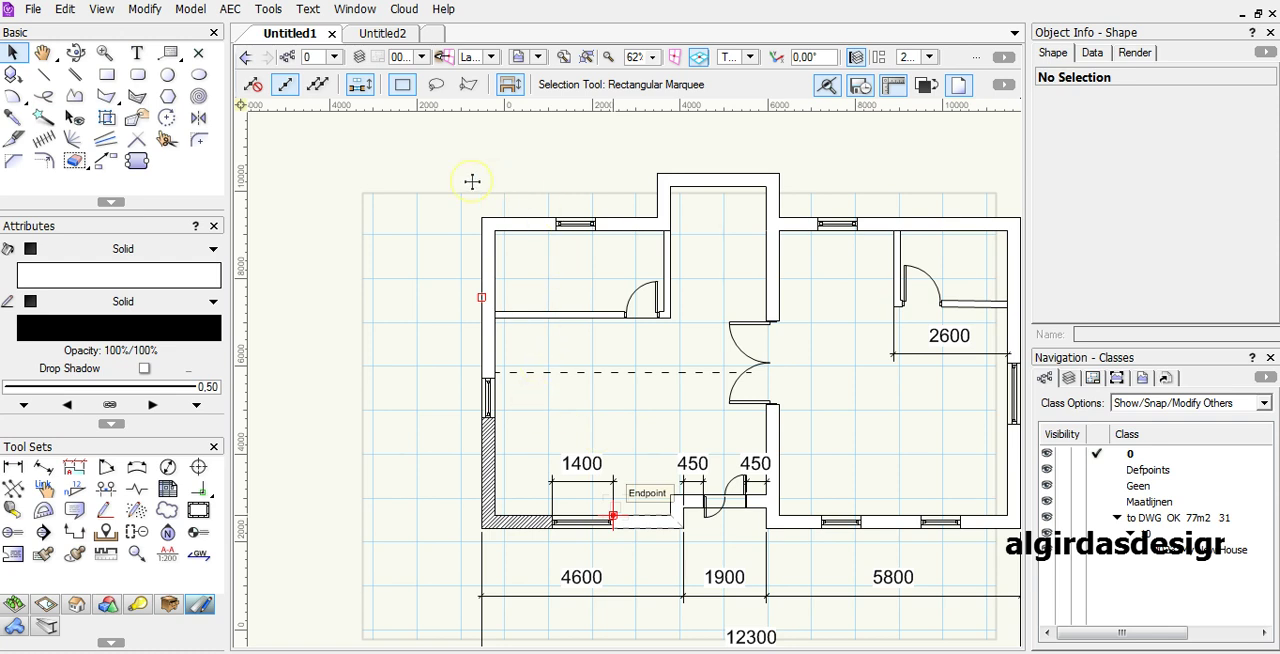
mouse_move(512, 270)
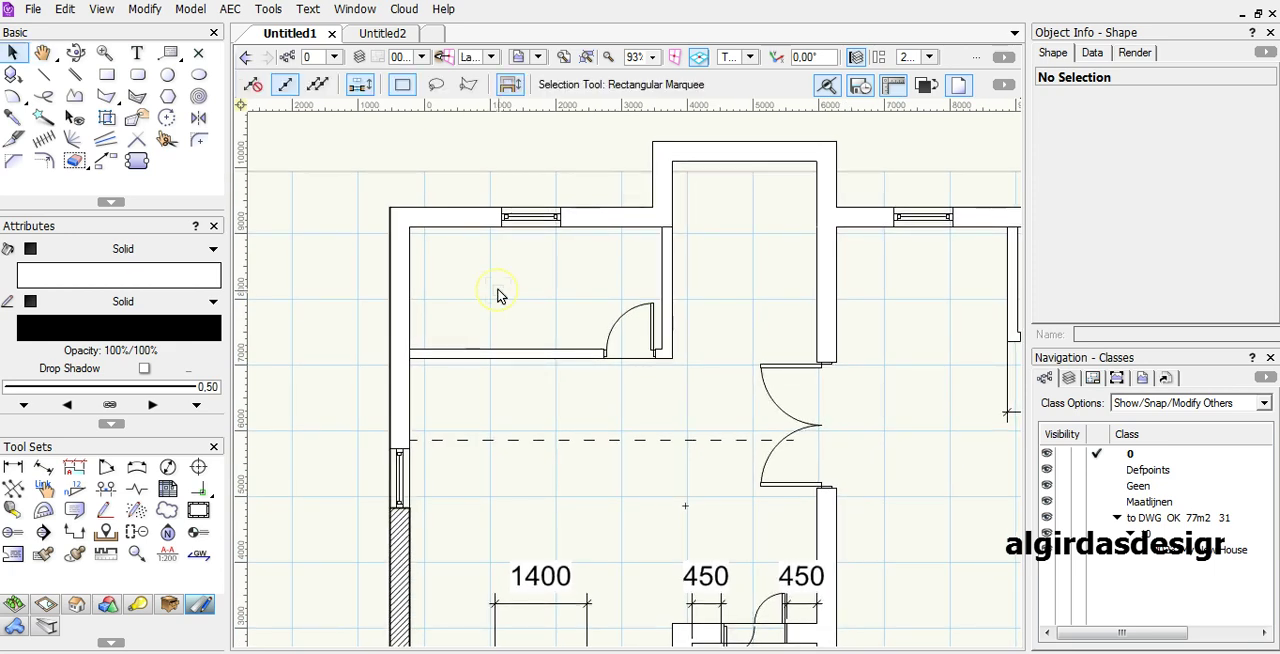
mouse_move(450, 240)
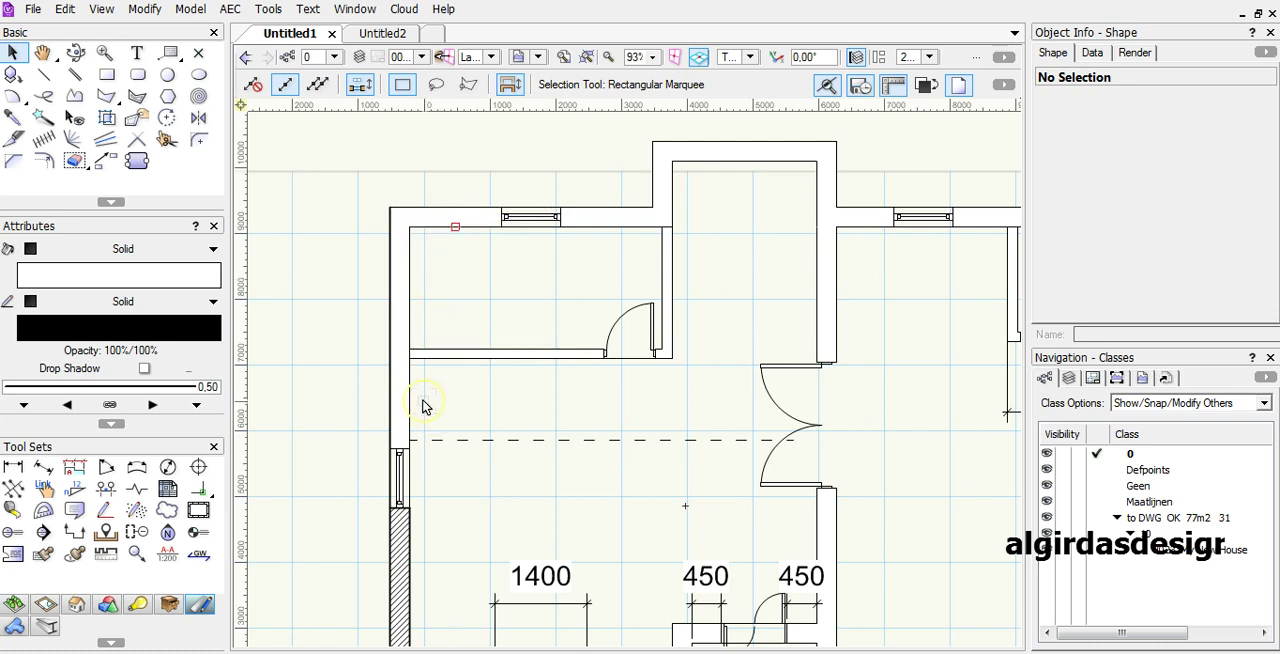
mouse_move(412, 398)
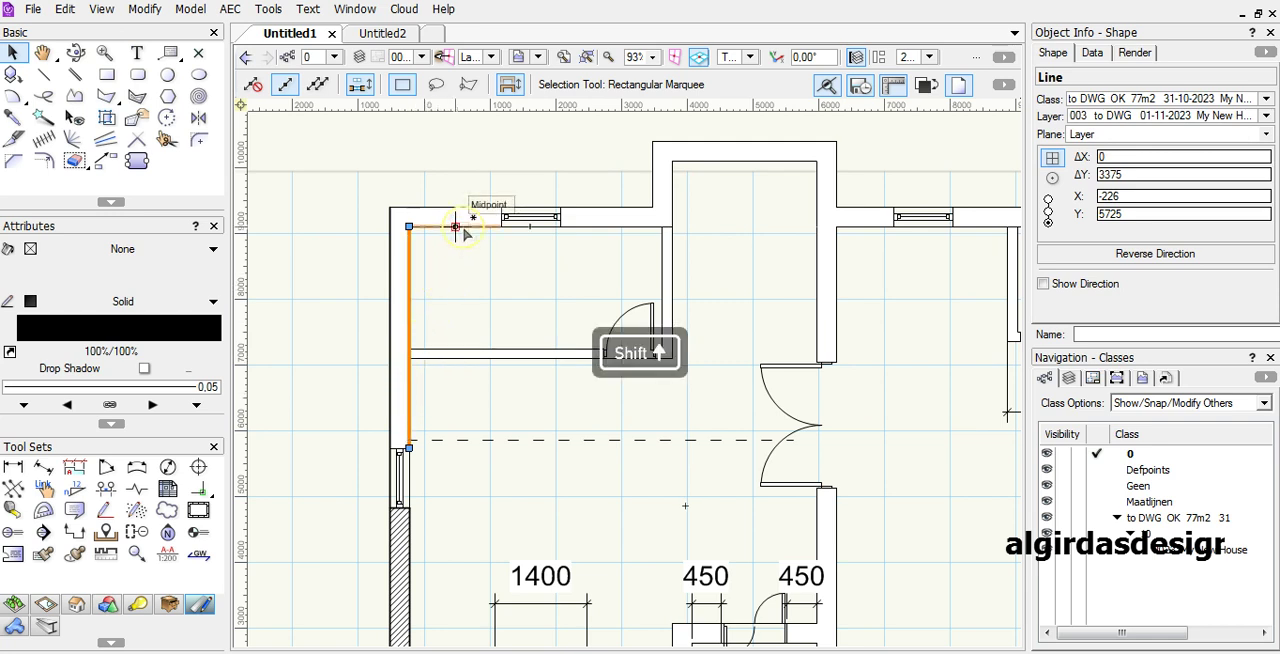
Step: Shift-select the remaining upper-left exterior wall lines, including the top line and the short piece beside the window
left_click(464, 212)
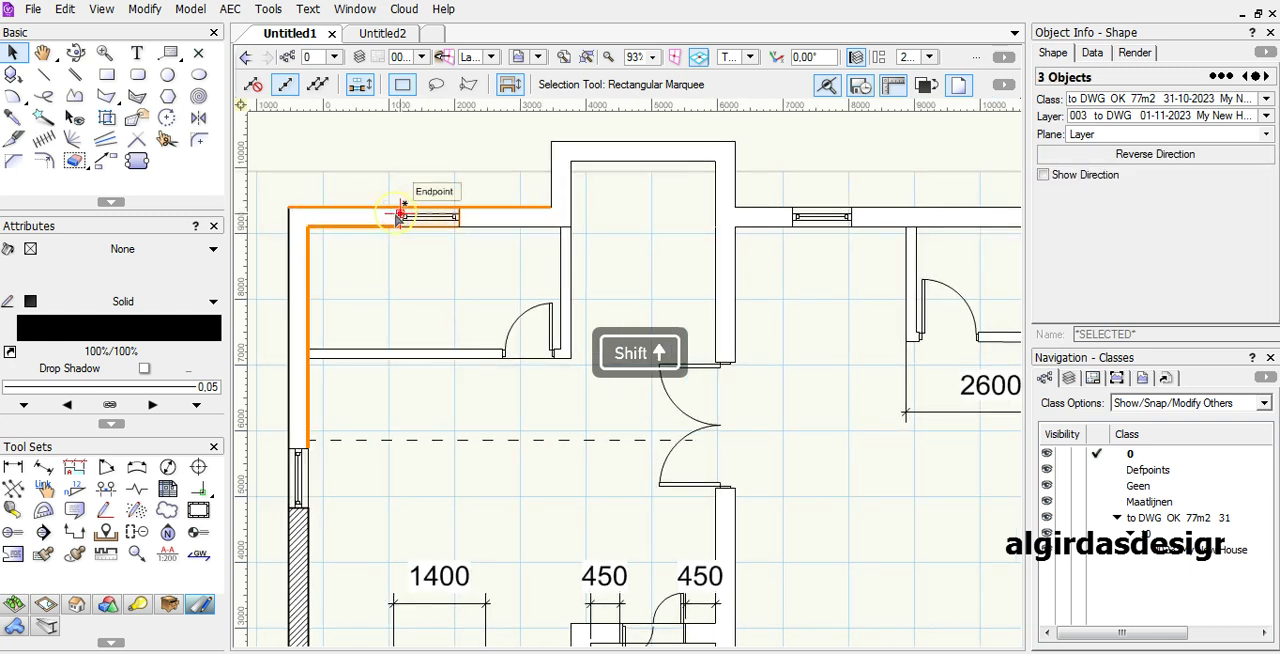
left_click(416, 216)
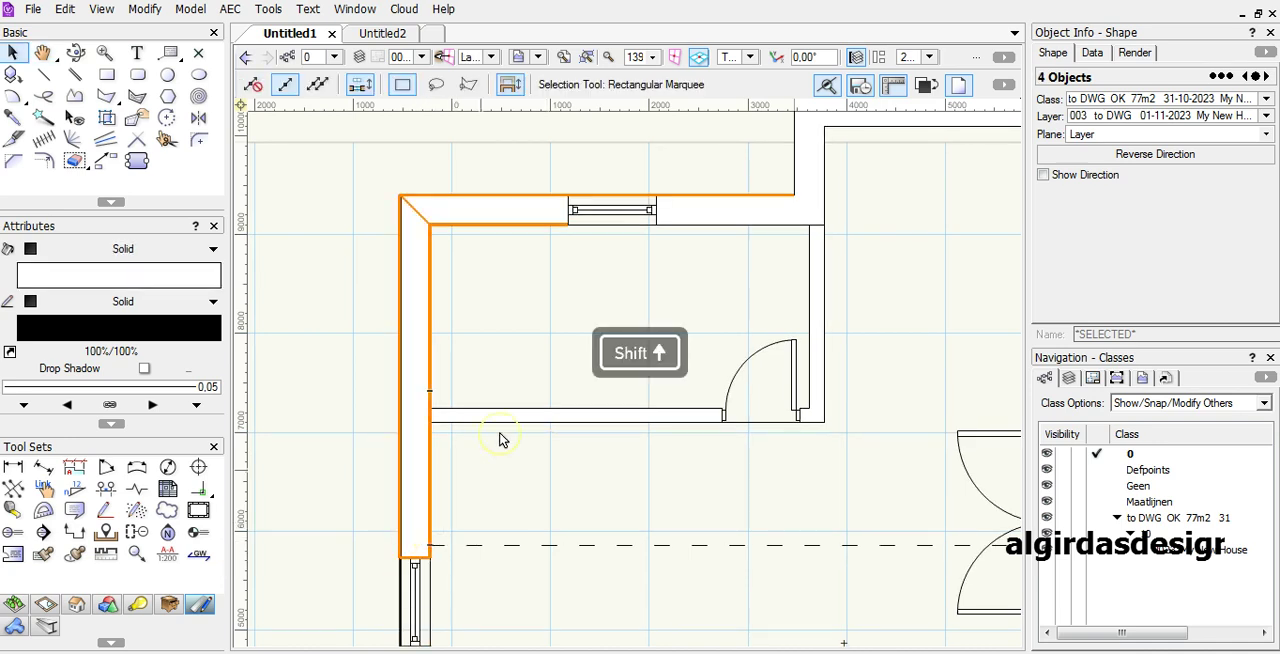
mouse_move(564, 208)
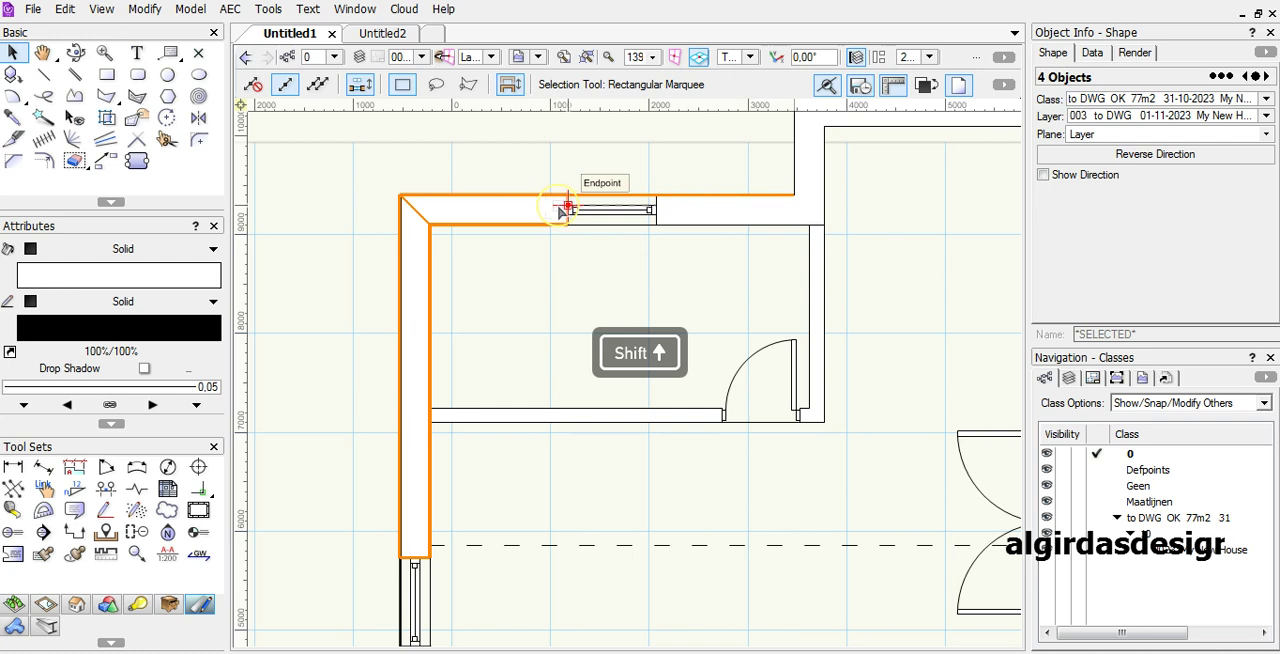
left_click(560, 210)
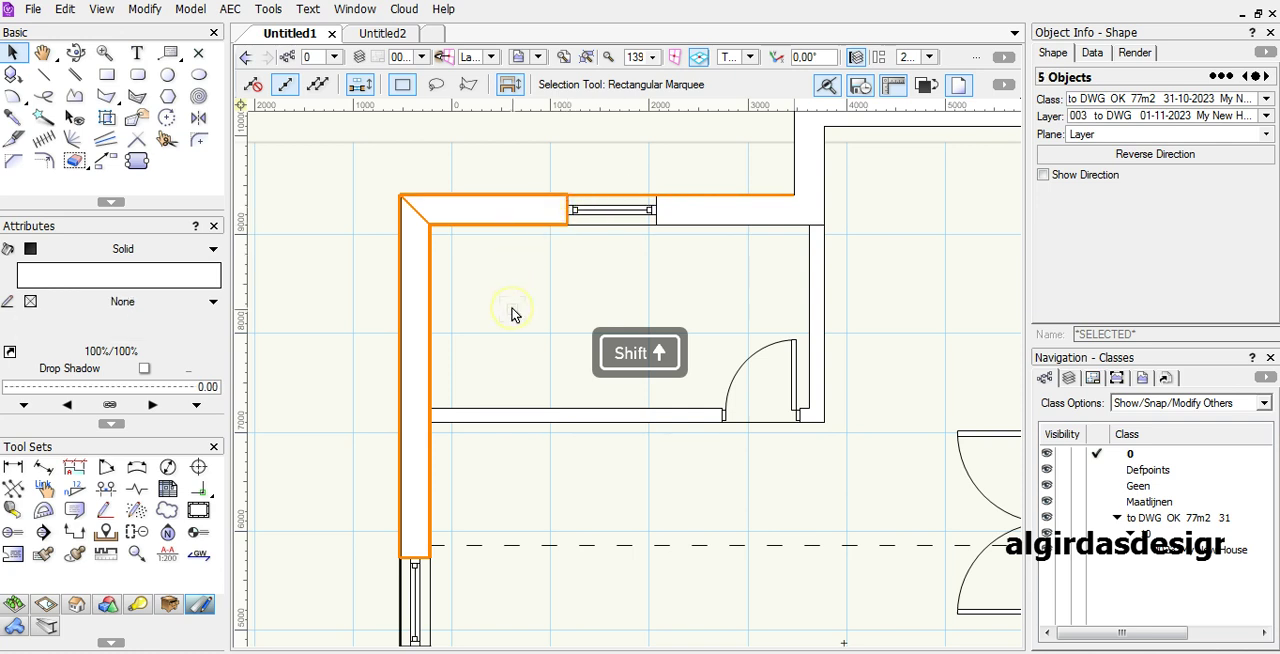
key("shift")
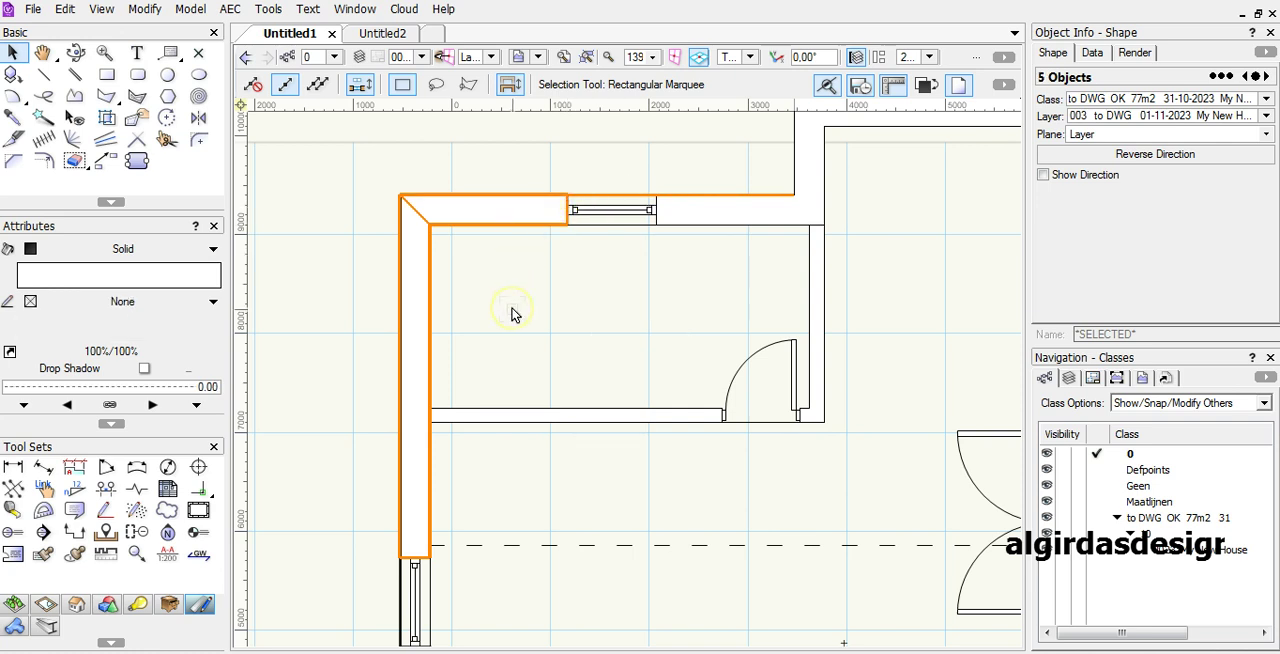
mouse_move(340, 376)
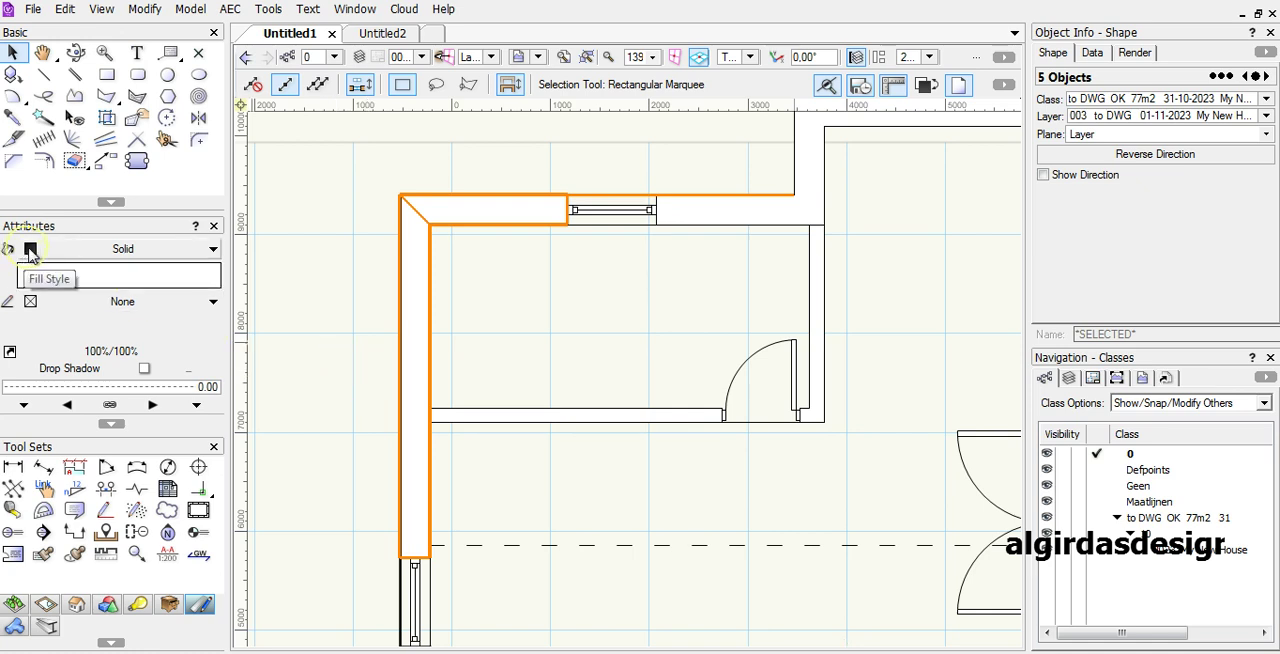
Step: Change the selected wall's fill style from solid to Hatch in the Attributes palette
left_click(30, 248)
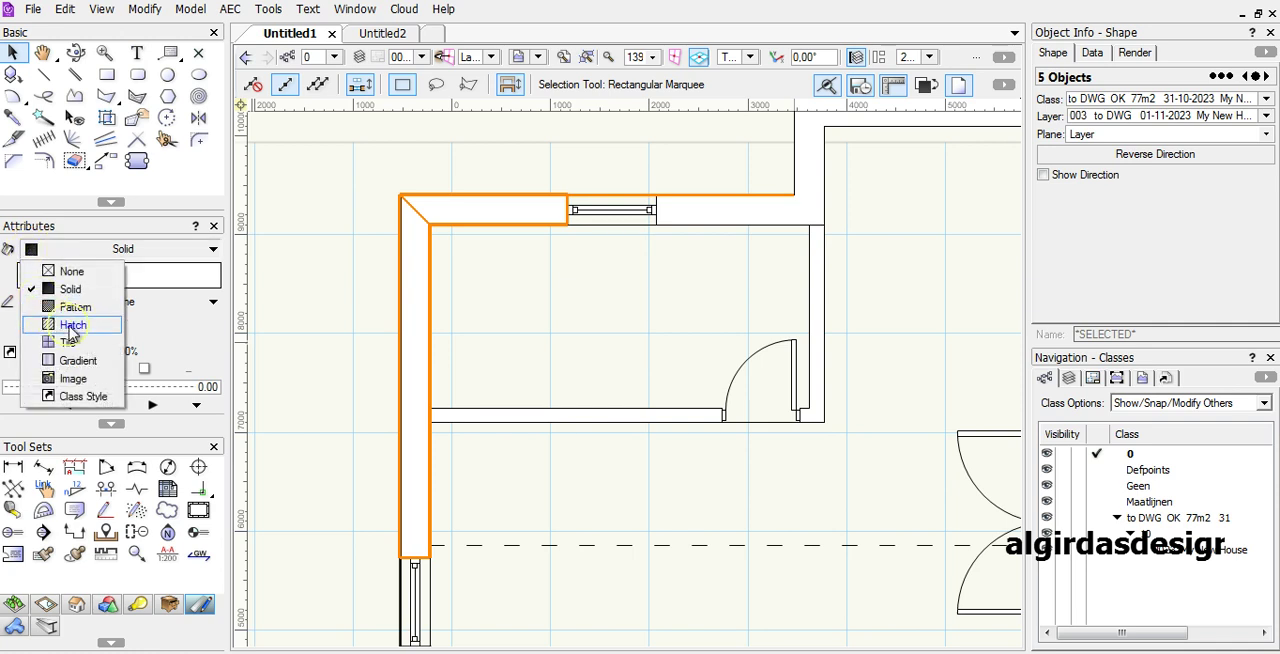
left_click(72, 324)
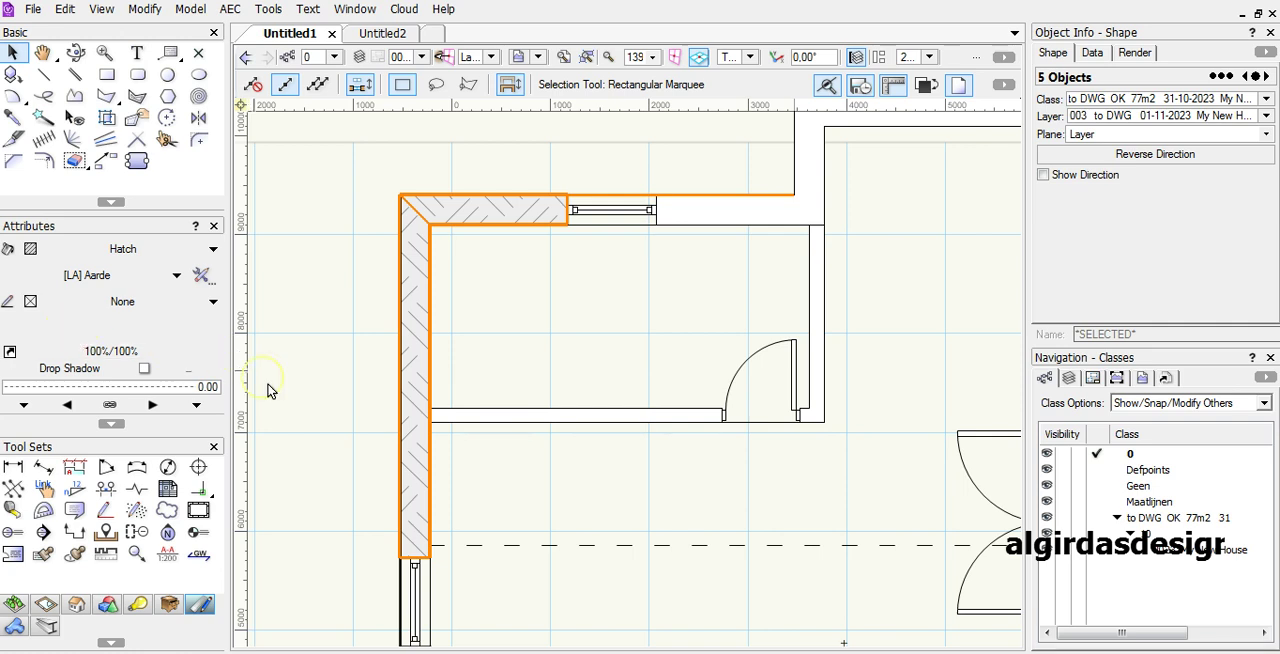
mouse_move(404, 390)
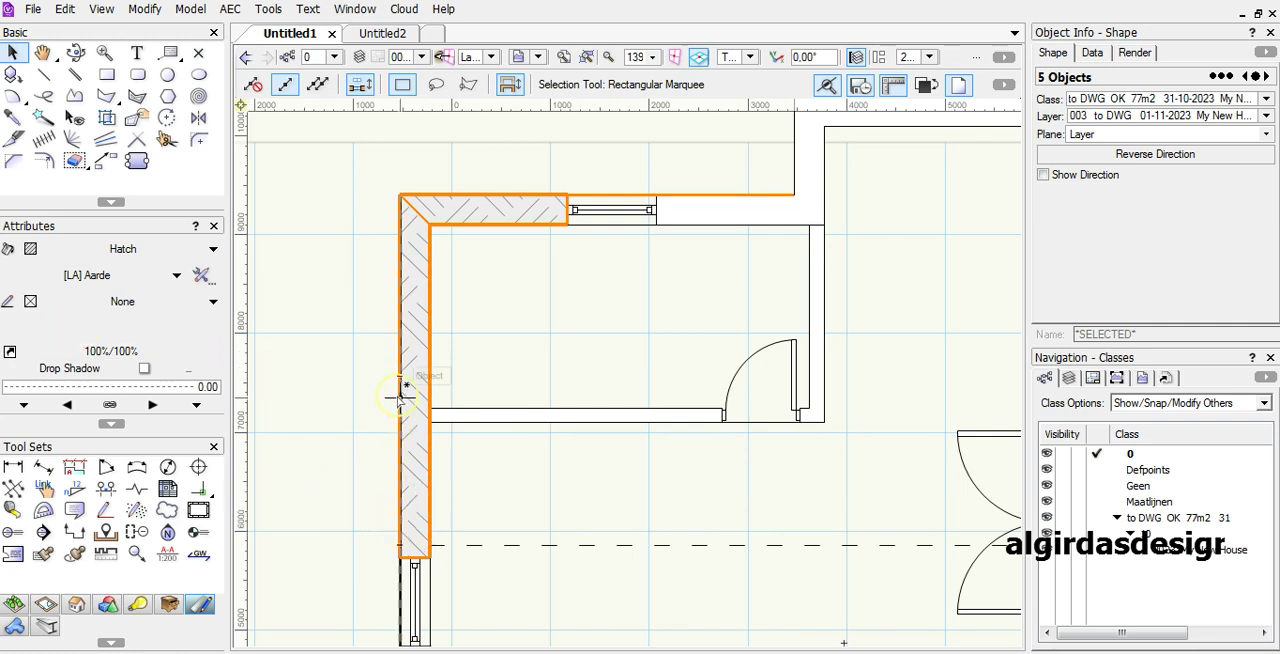
mouse_move(416, 376)
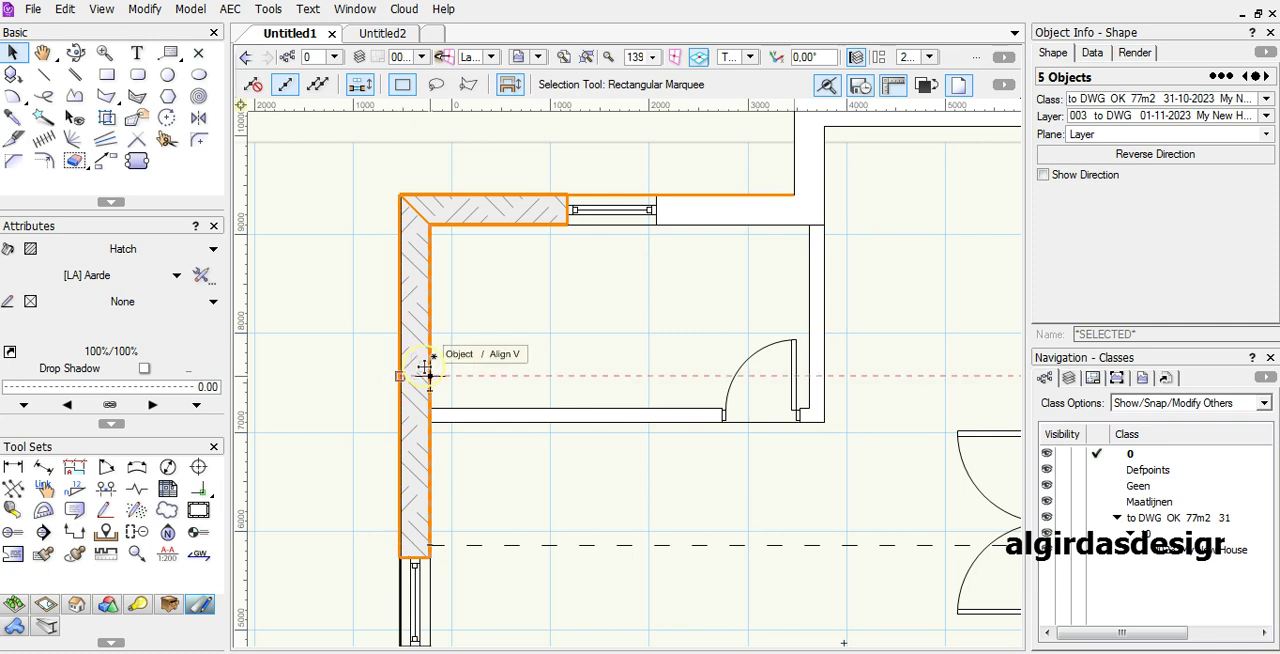
mouse_move(480, 358)
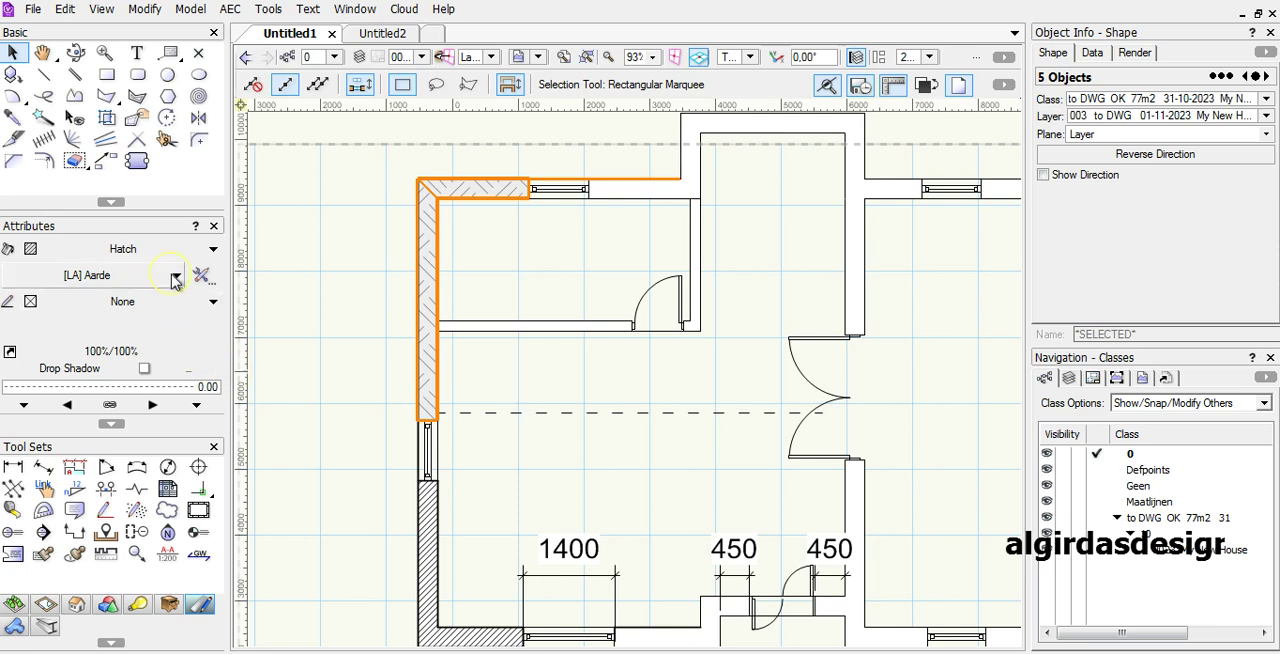
mouse_move(176, 278)
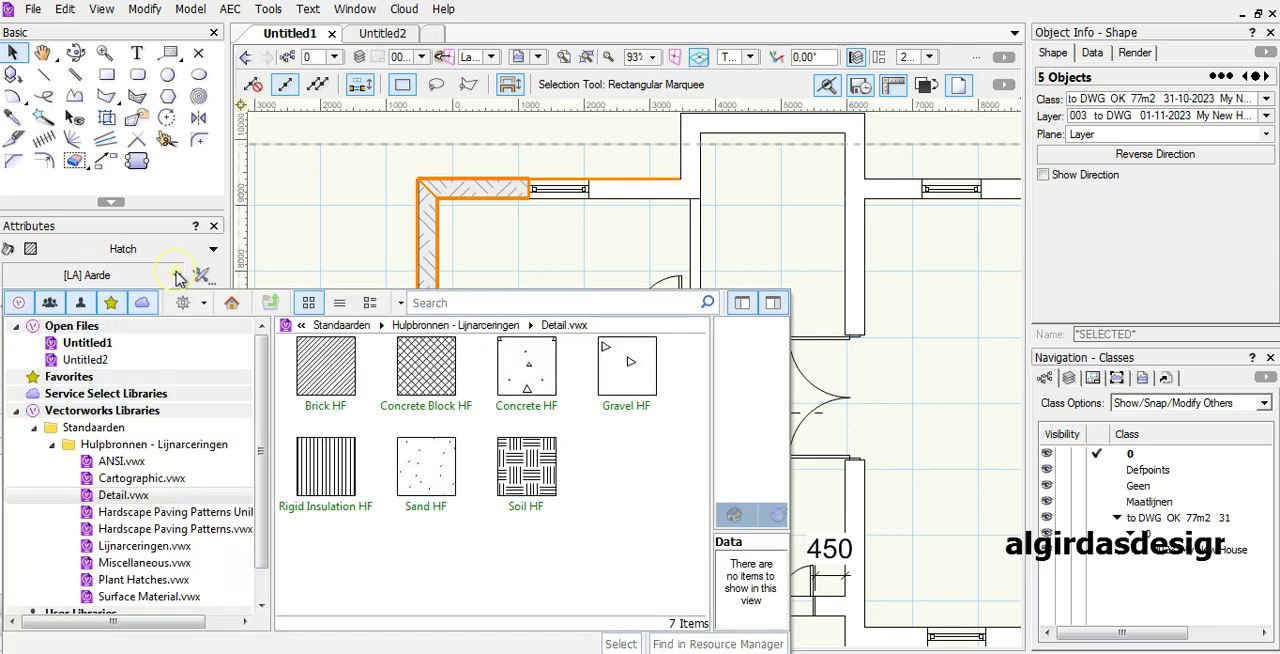
mouse_move(180, 302)
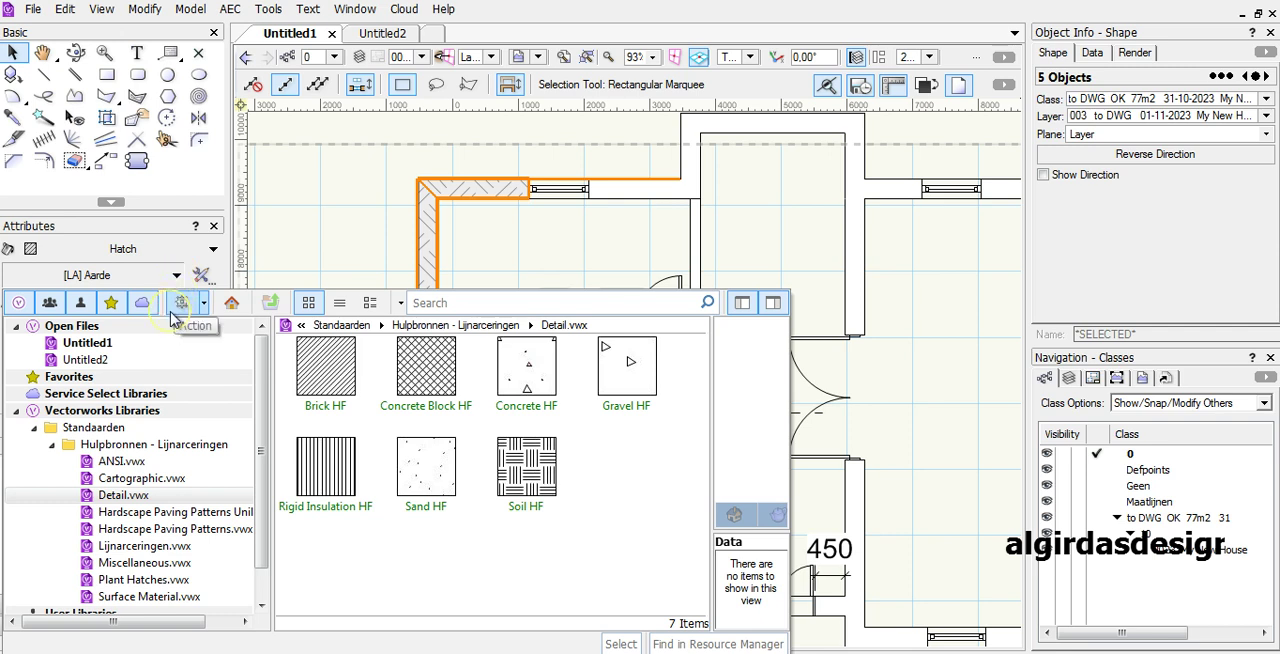
mouse_move(156, 372)
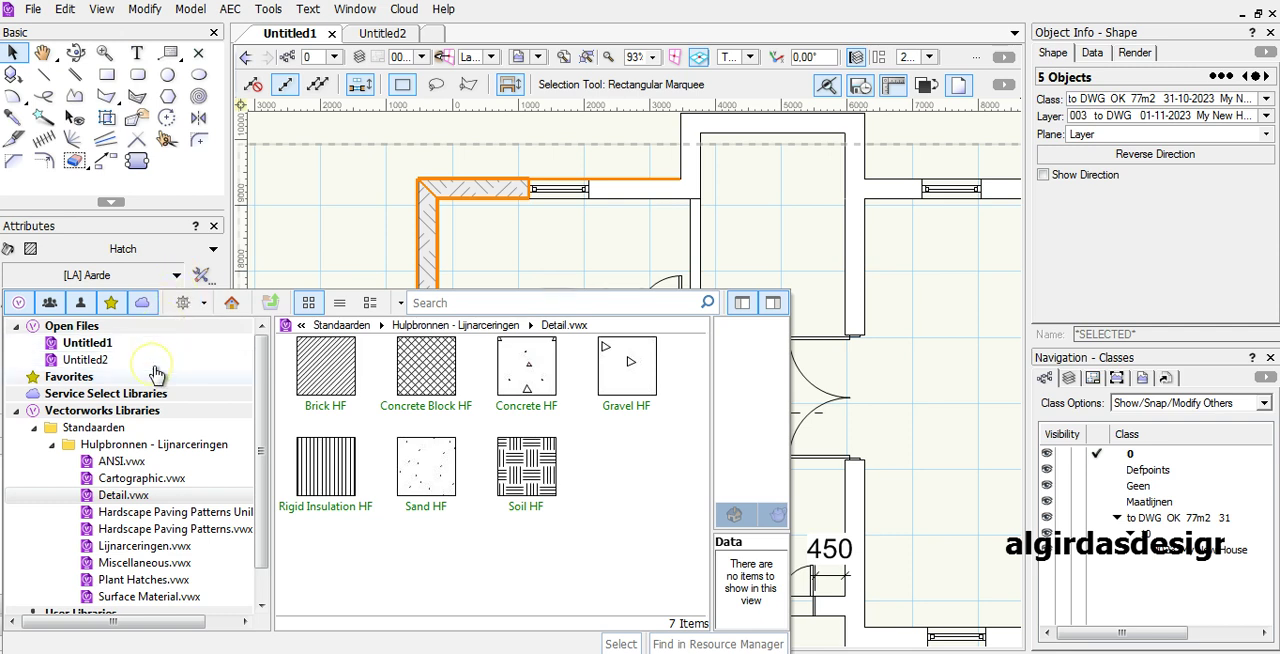
mouse_move(248, 418)
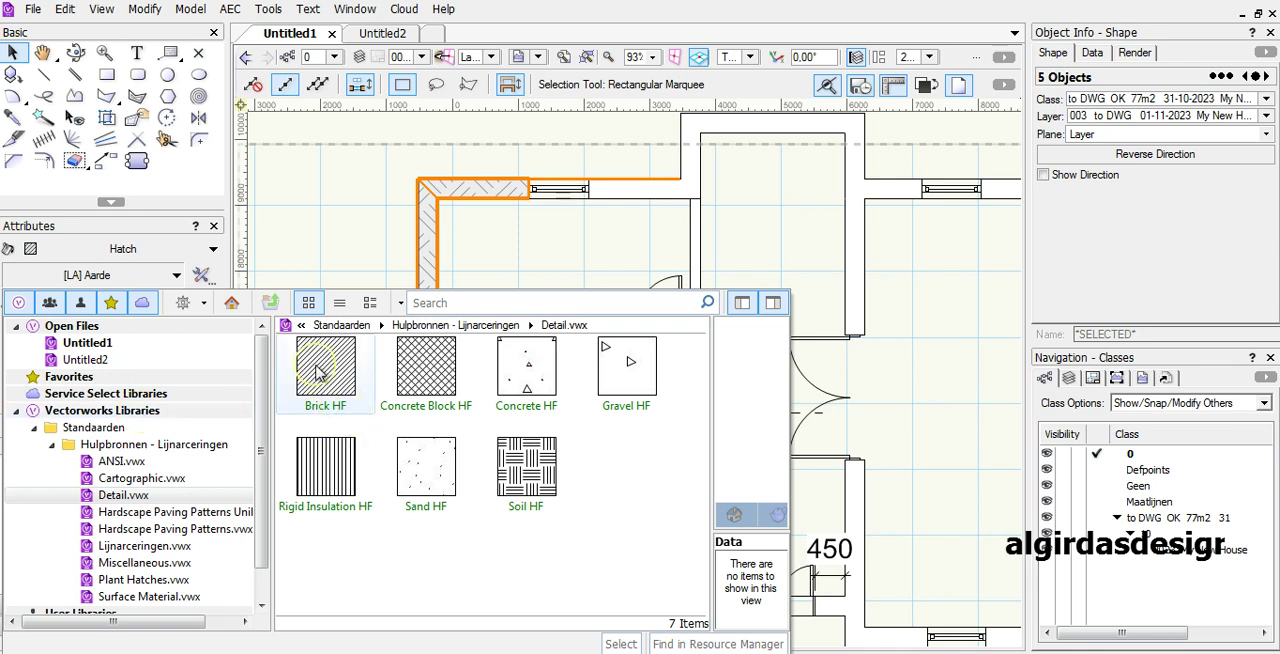
mouse_move(324, 370)
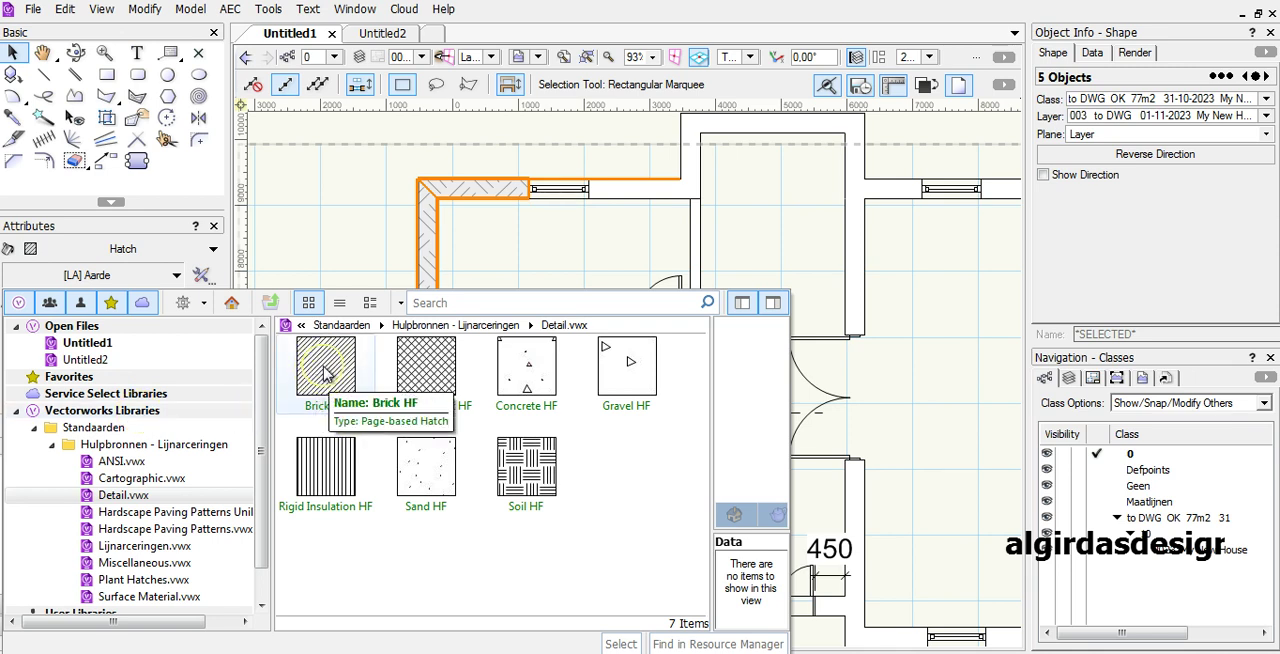
Step: Apply the Brick HF hatch from Detail.vwx to the selected exterior wall
left_click(324, 368)
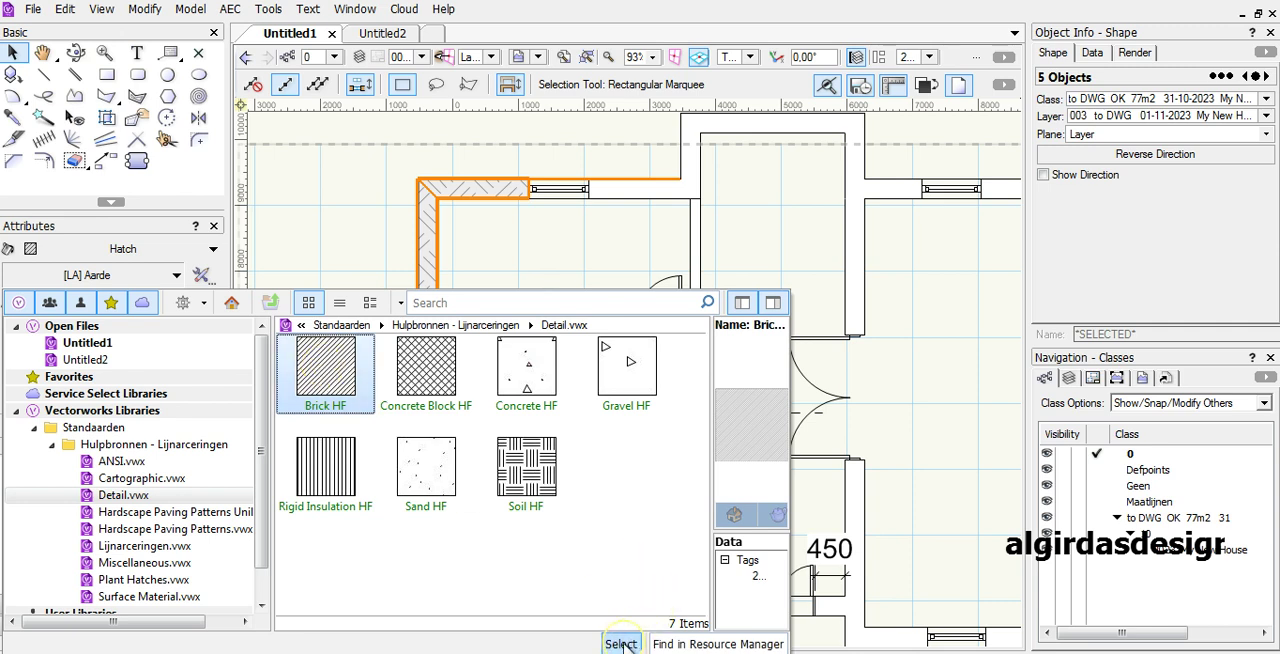
left_click(620, 644)
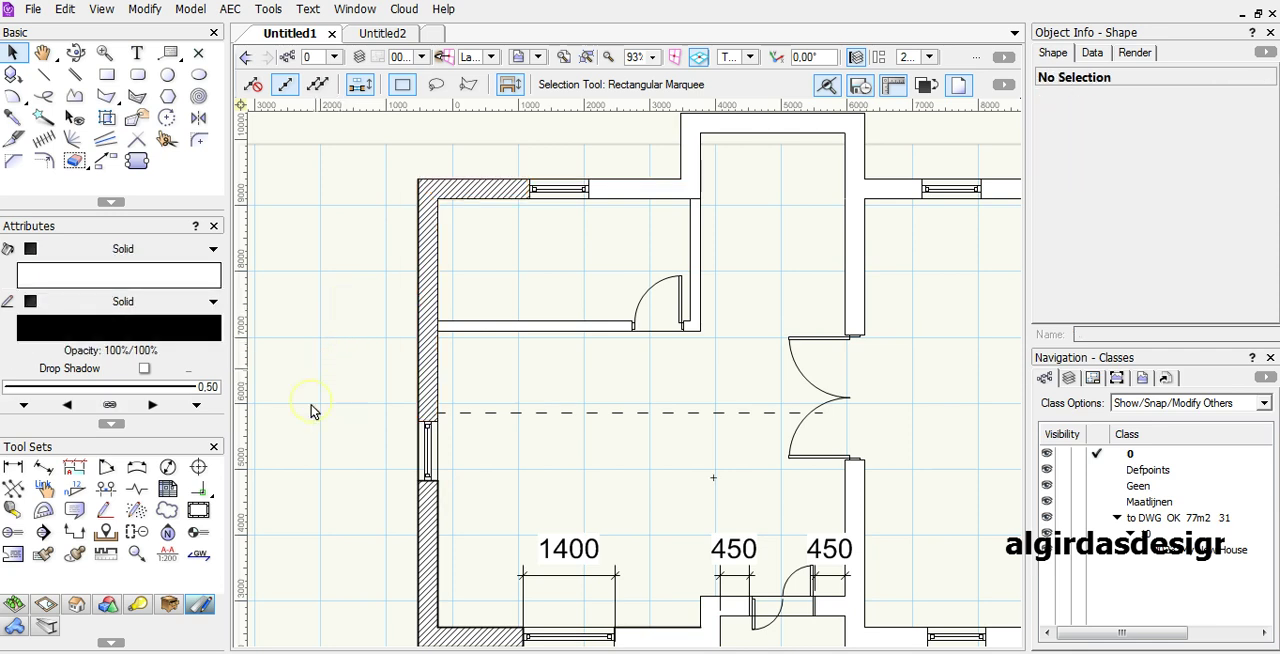
mouse_move(484, 442)
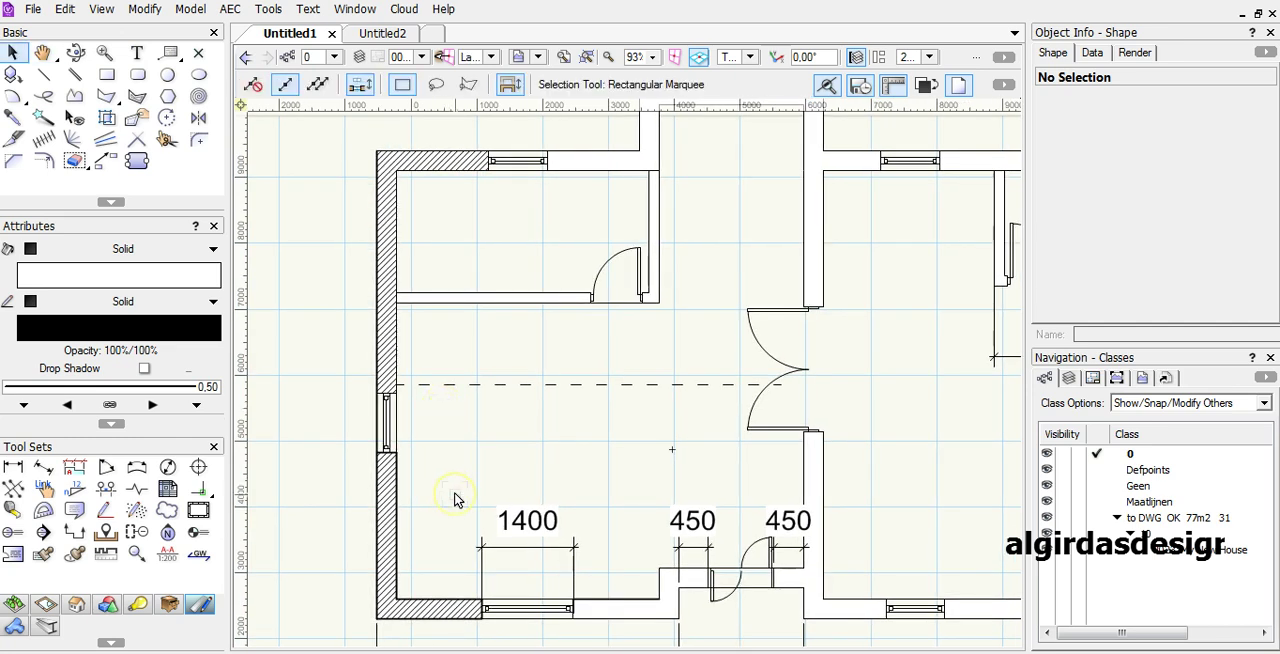
mouse_move(456, 460)
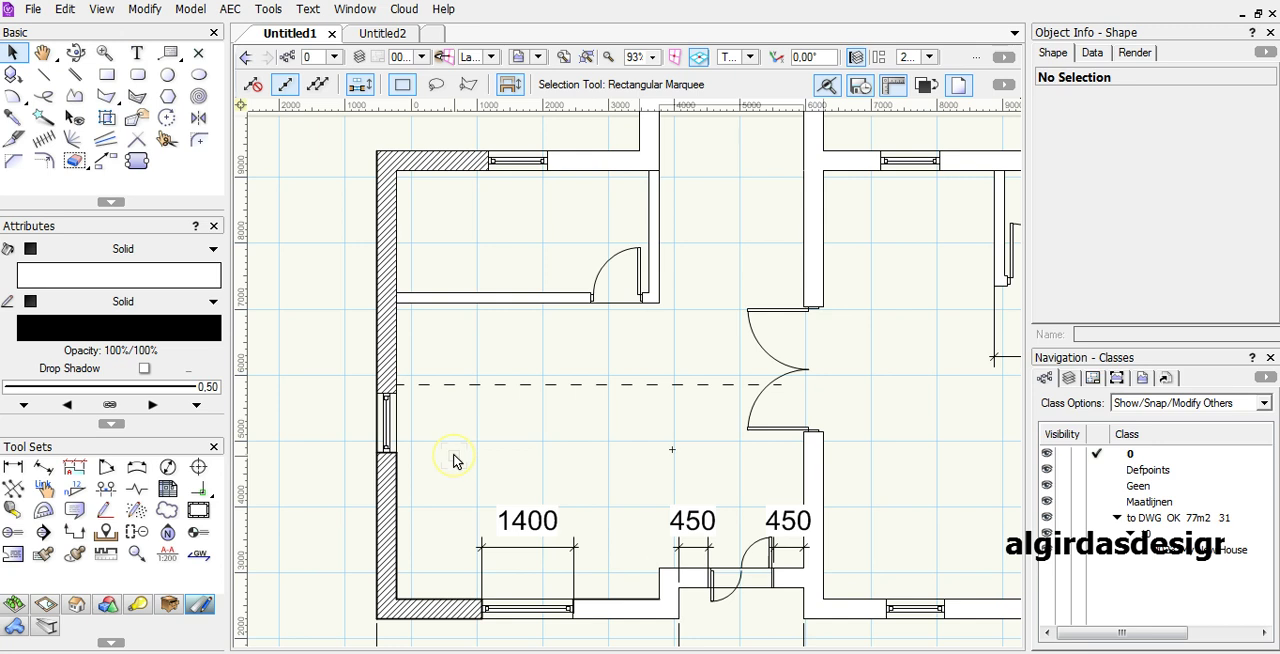
mouse_move(448, 442)
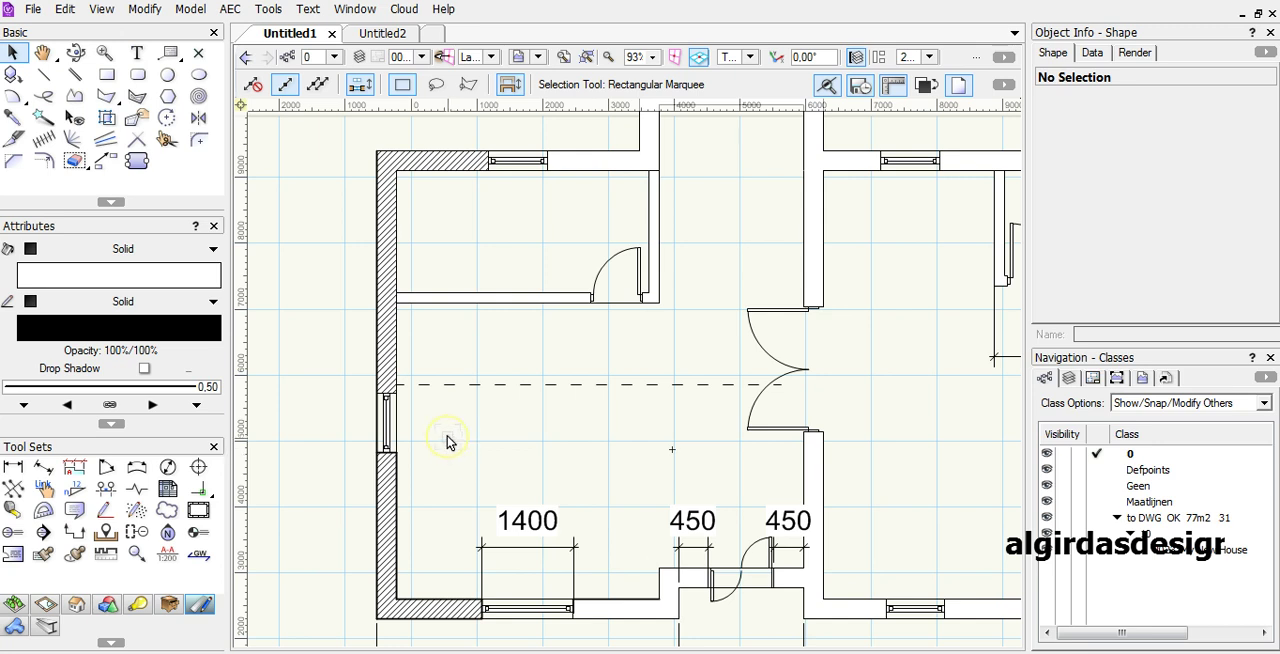
mouse_move(400, 356)
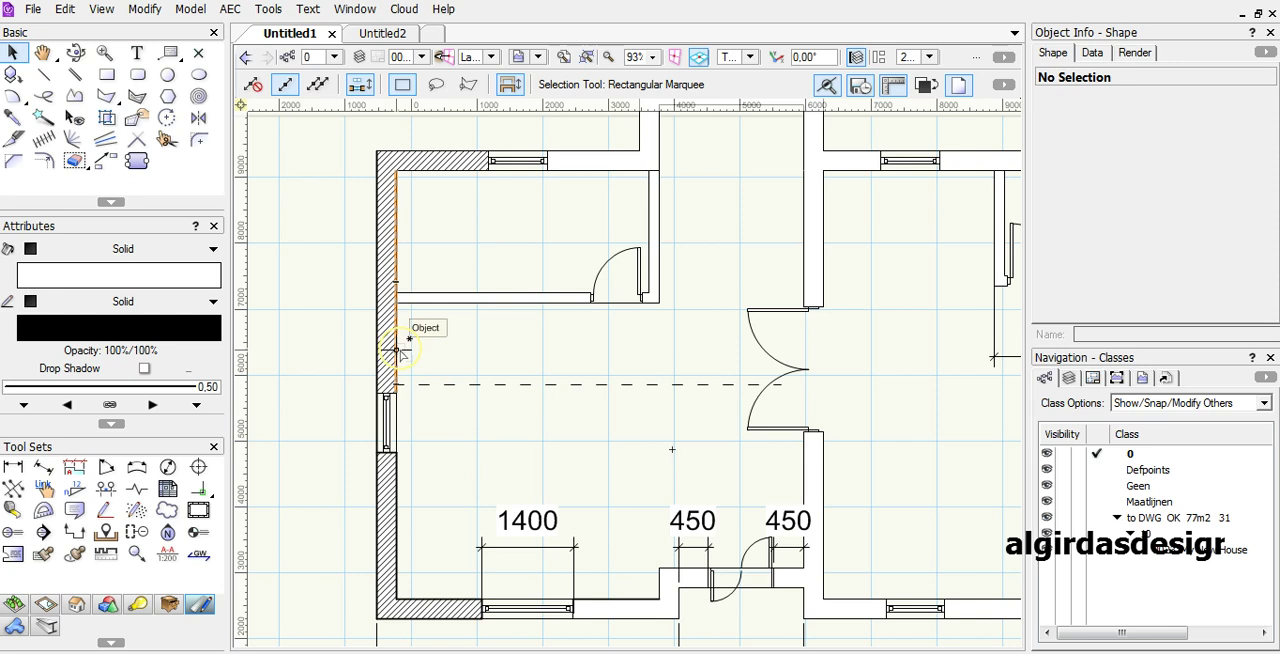
mouse_move(438, 206)
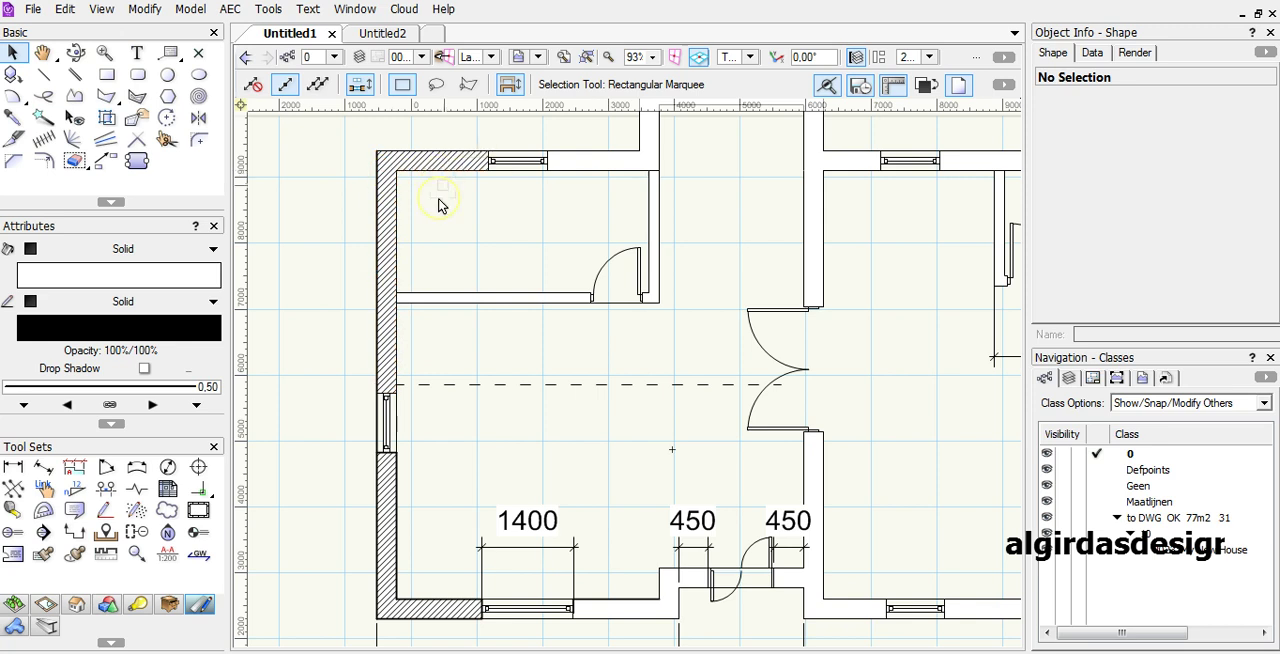
mouse_move(398, 350)
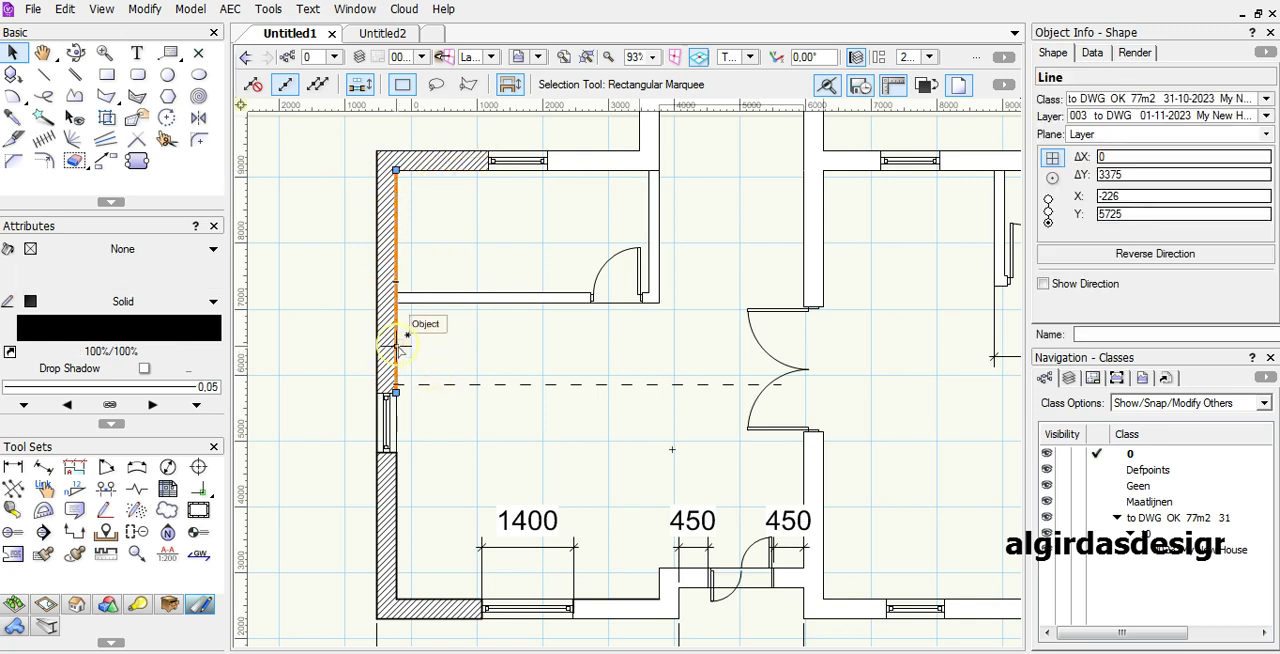
mouse_move(456, 196)
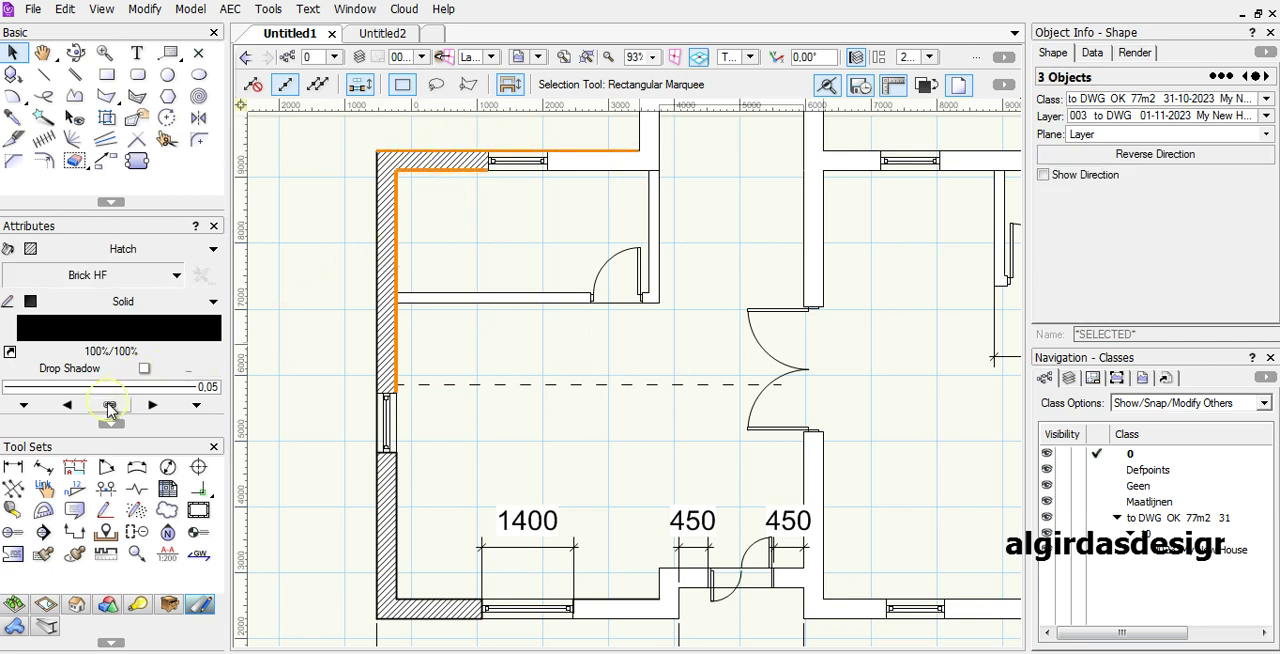
mouse_move(120, 400)
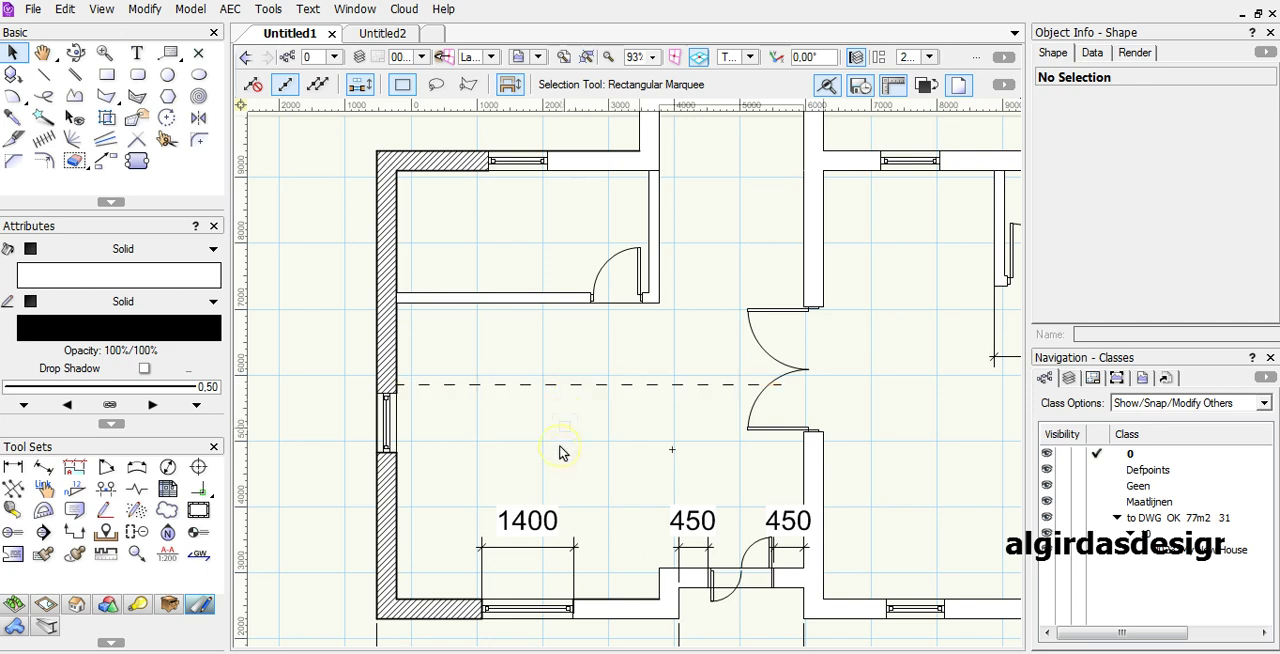
mouse_move(548, 444)
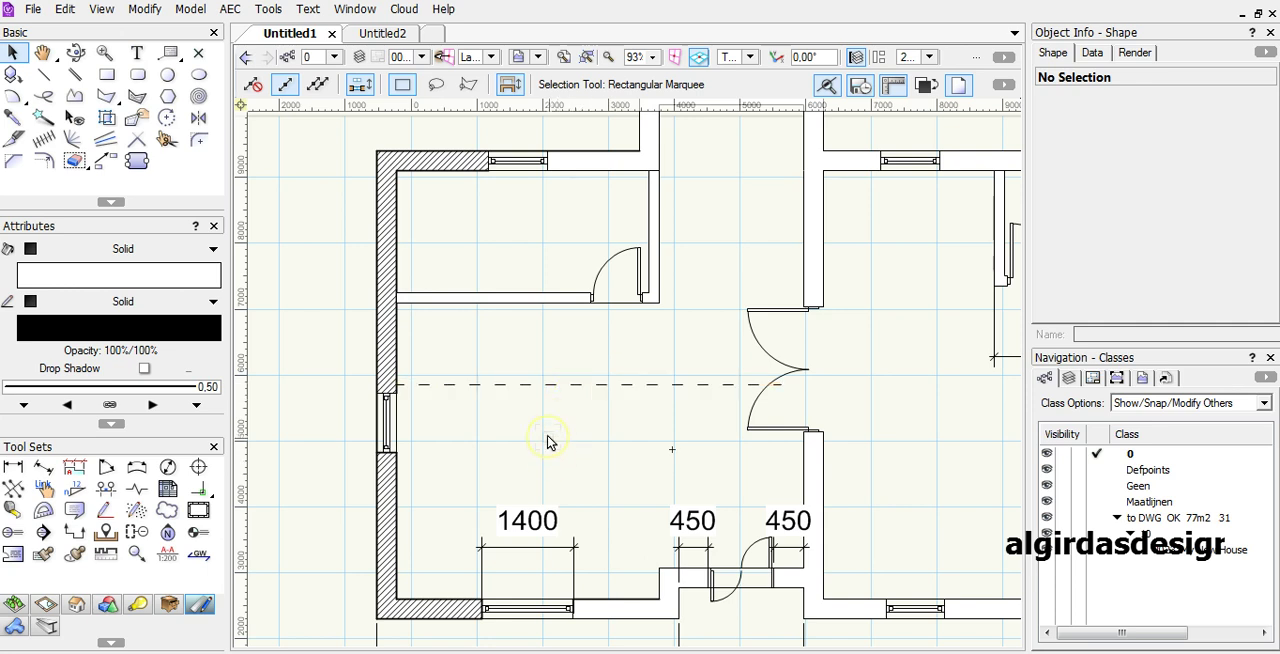
mouse_move(710, 276)
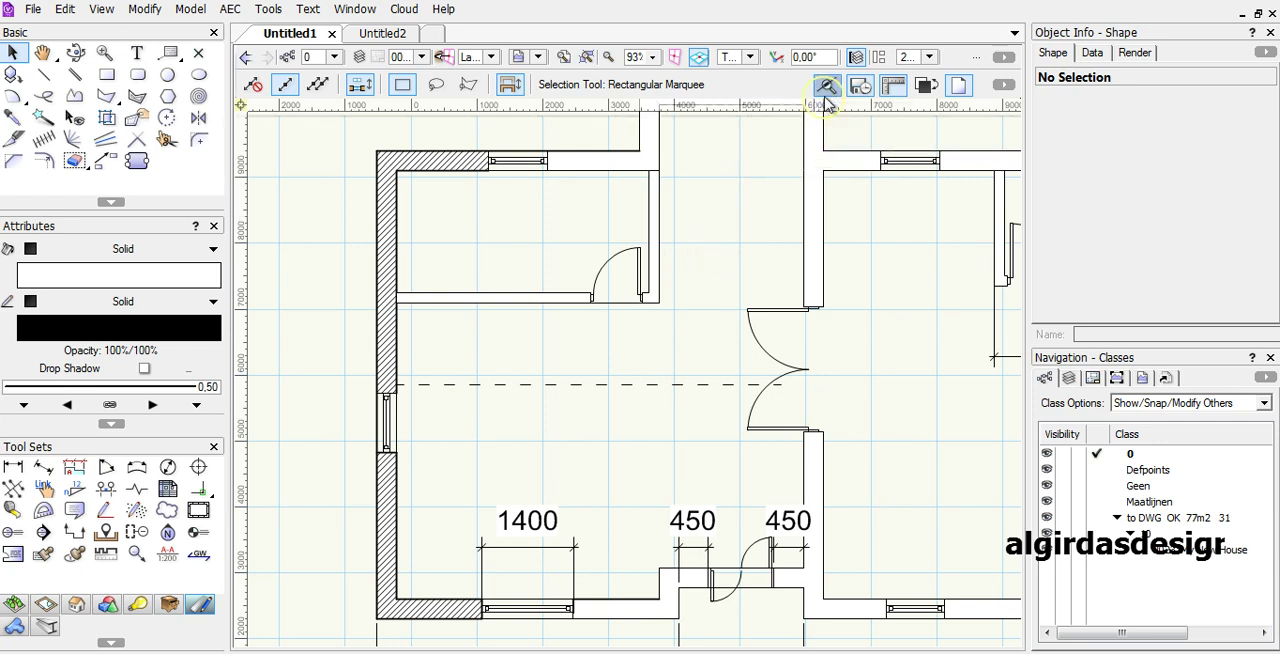
mouse_move(826, 84)
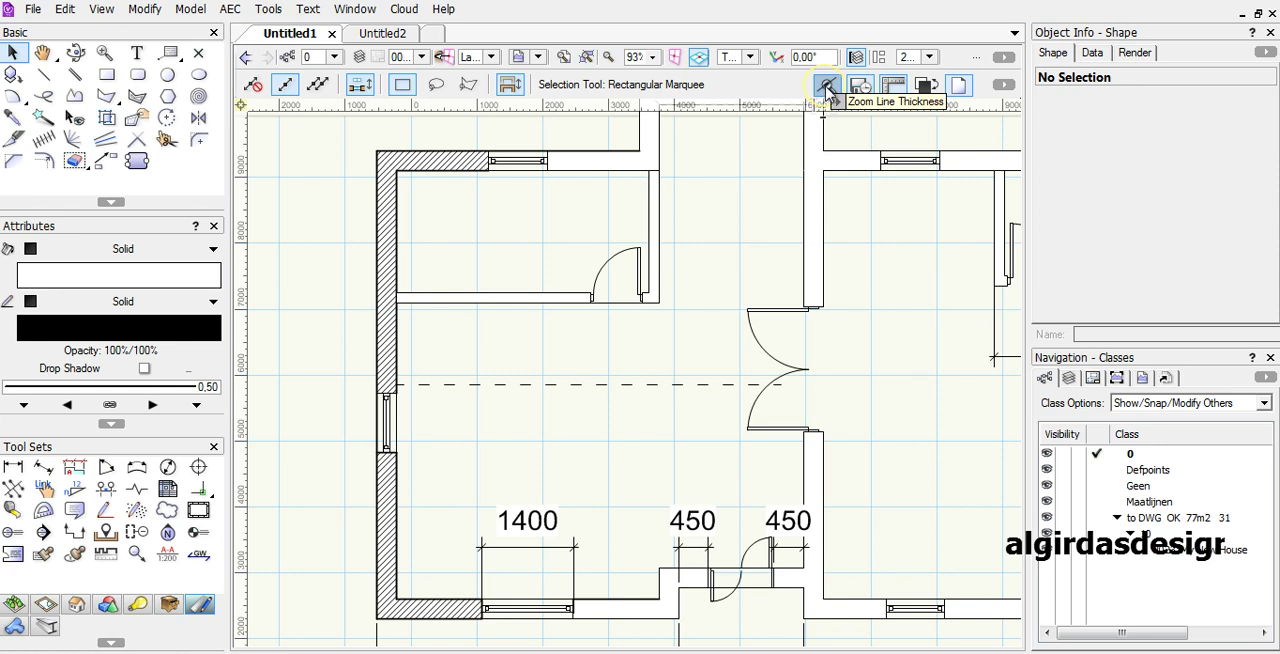
mouse_move(1008, 90)
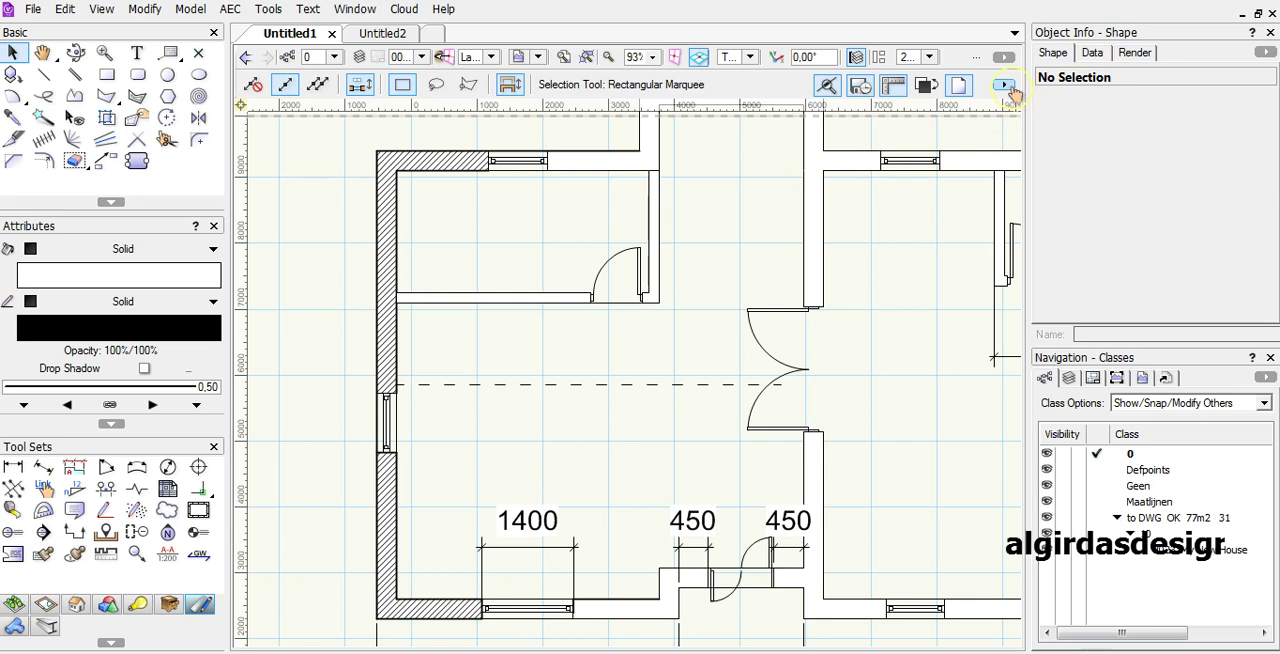
left_click(1004, 84)
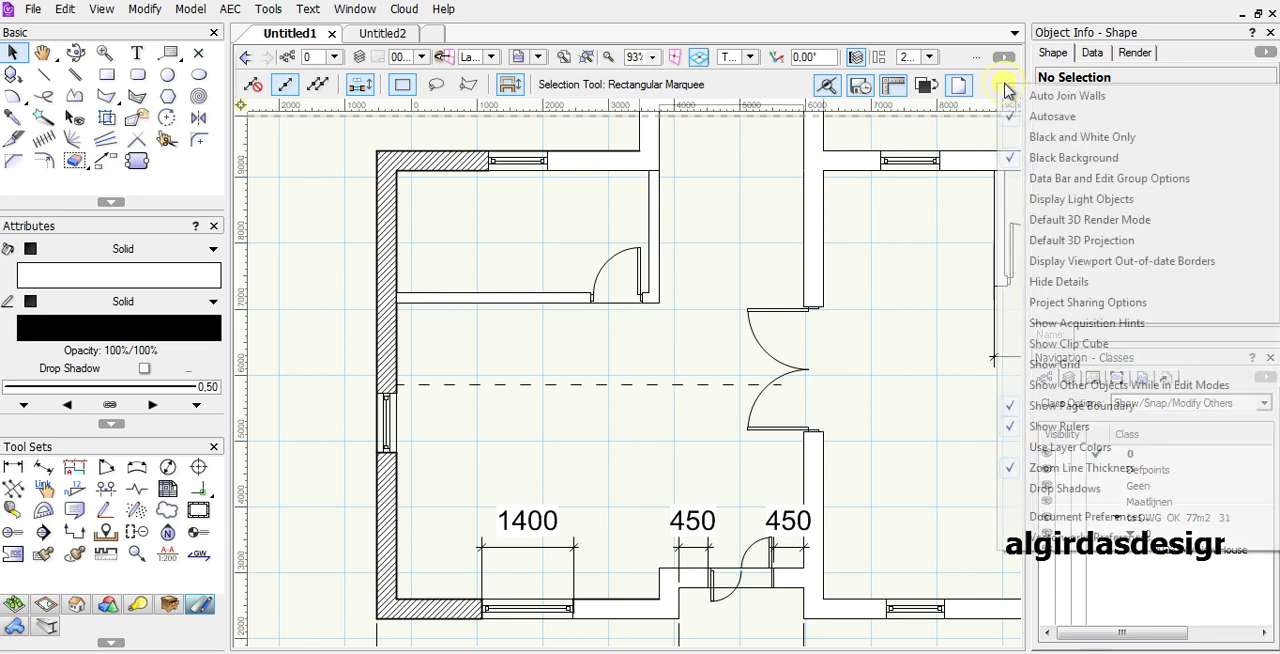
left_click(1006, 84)
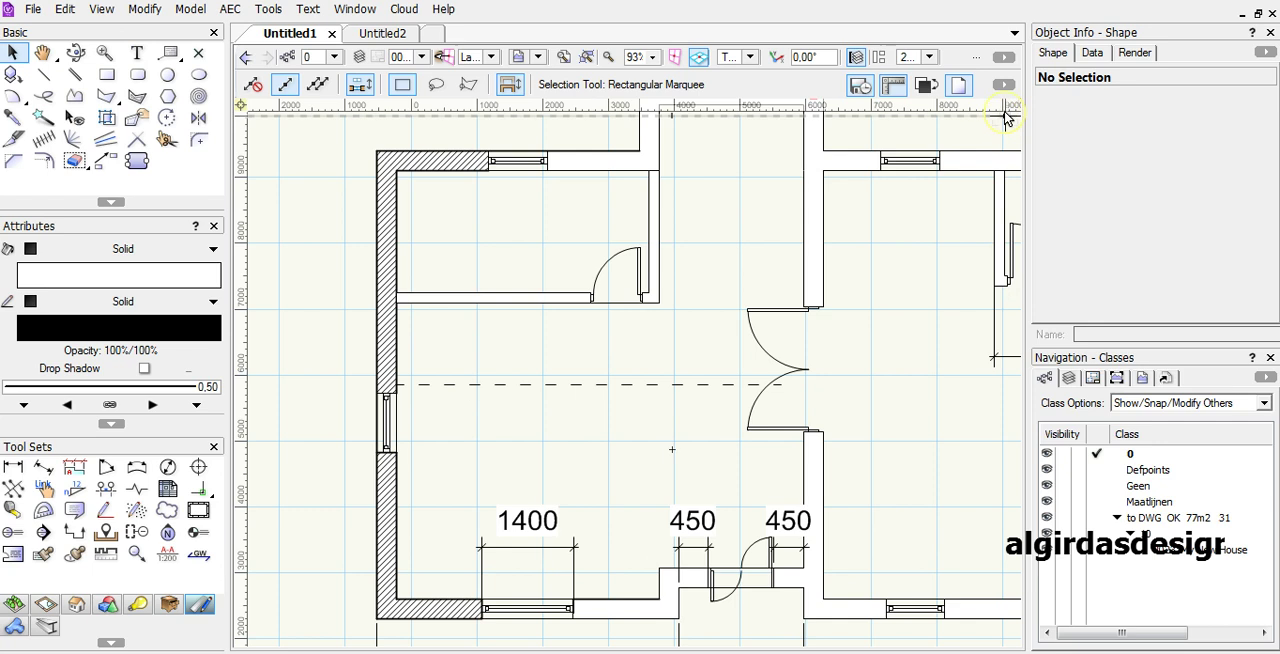
mouse_move(806, 88)
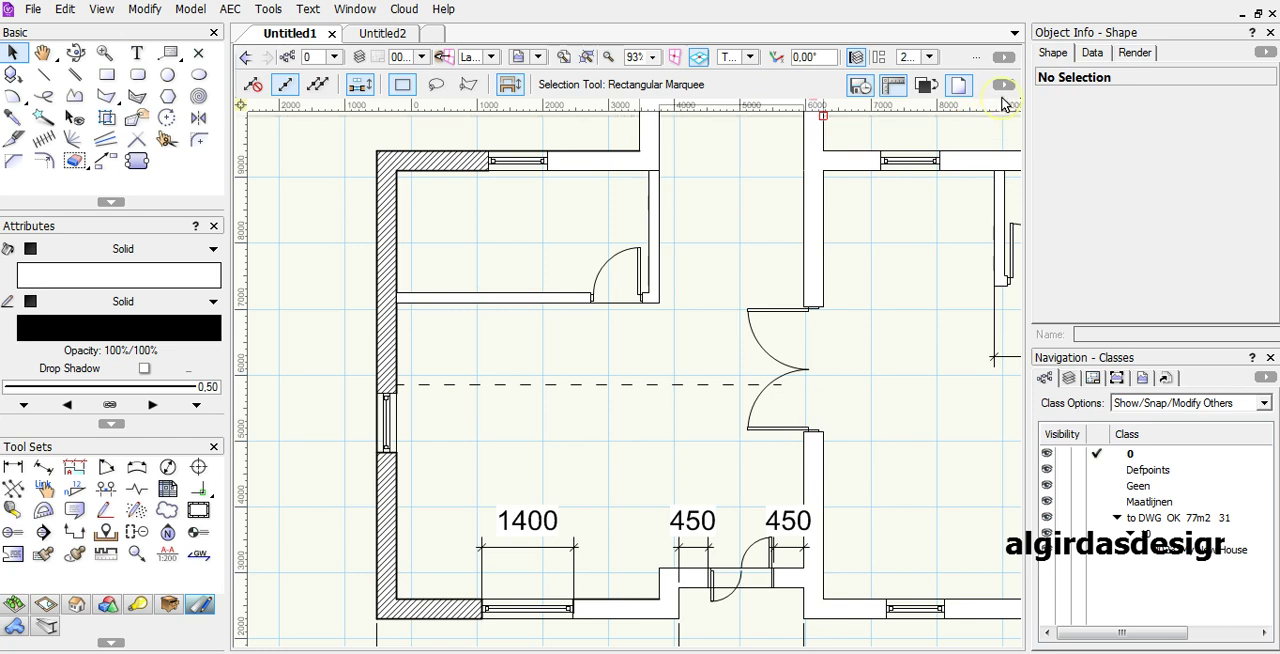
Step: Zoom out from the View bar to bring the whole floor plan and dimensions into view
left_click(1004, 84)
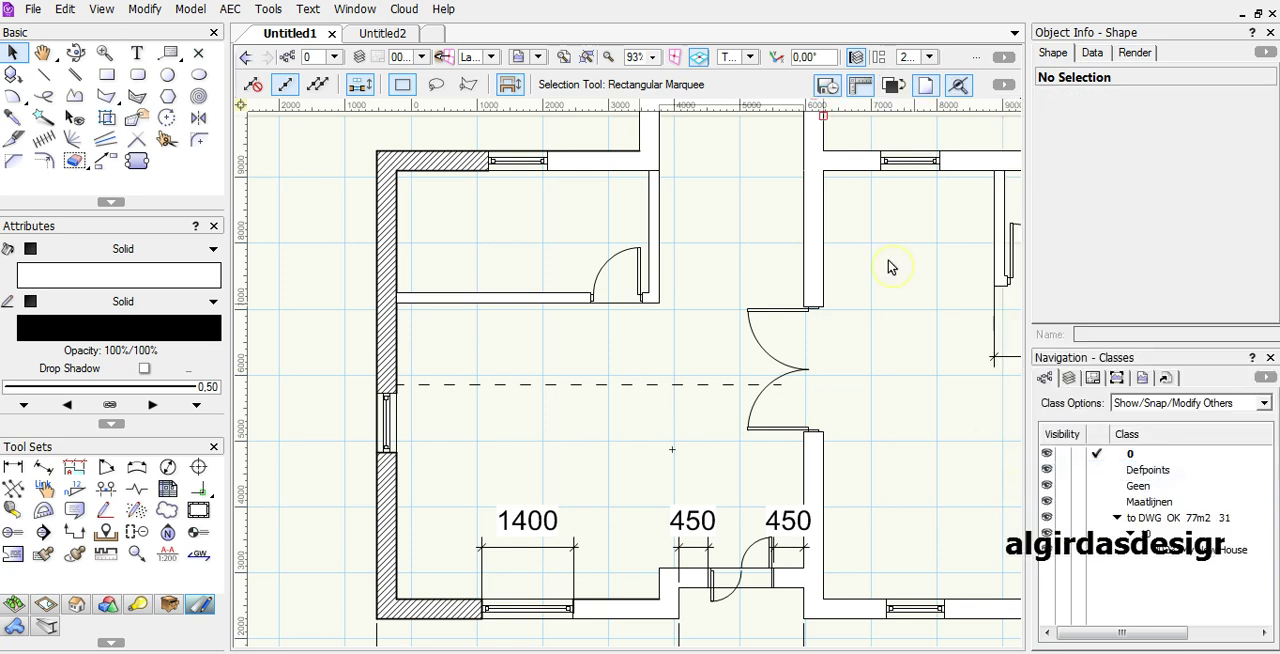
mouse_move(980, 96)
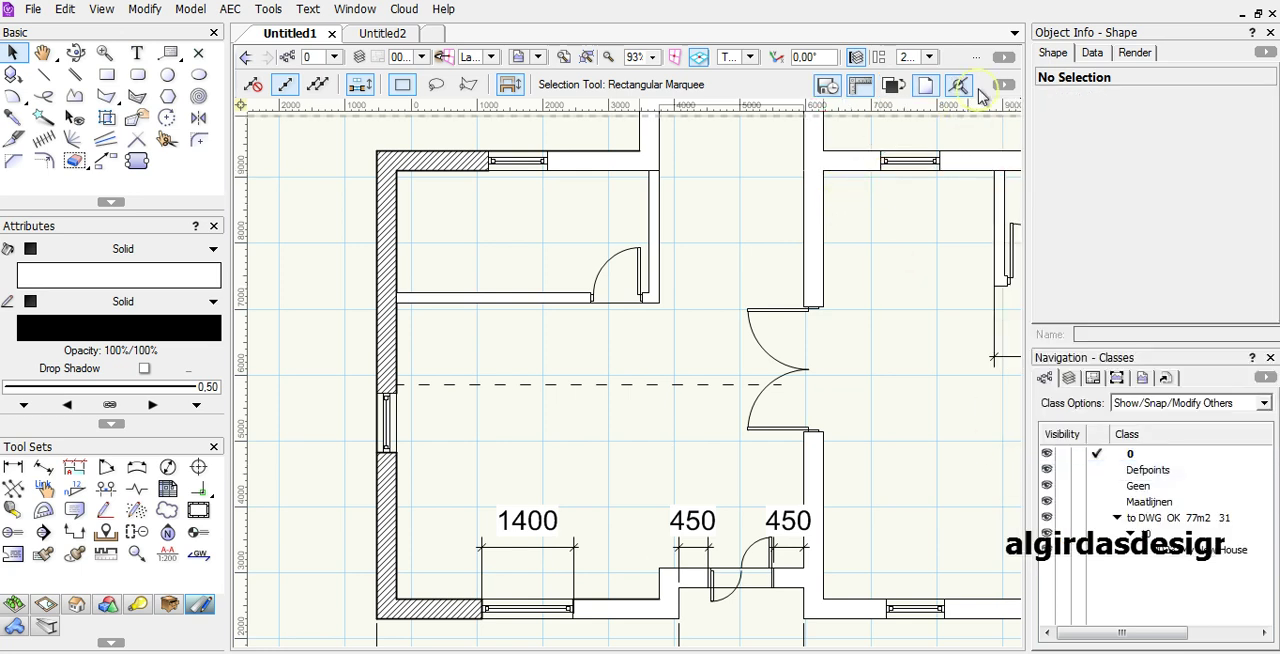
mouse_move(958, 84)
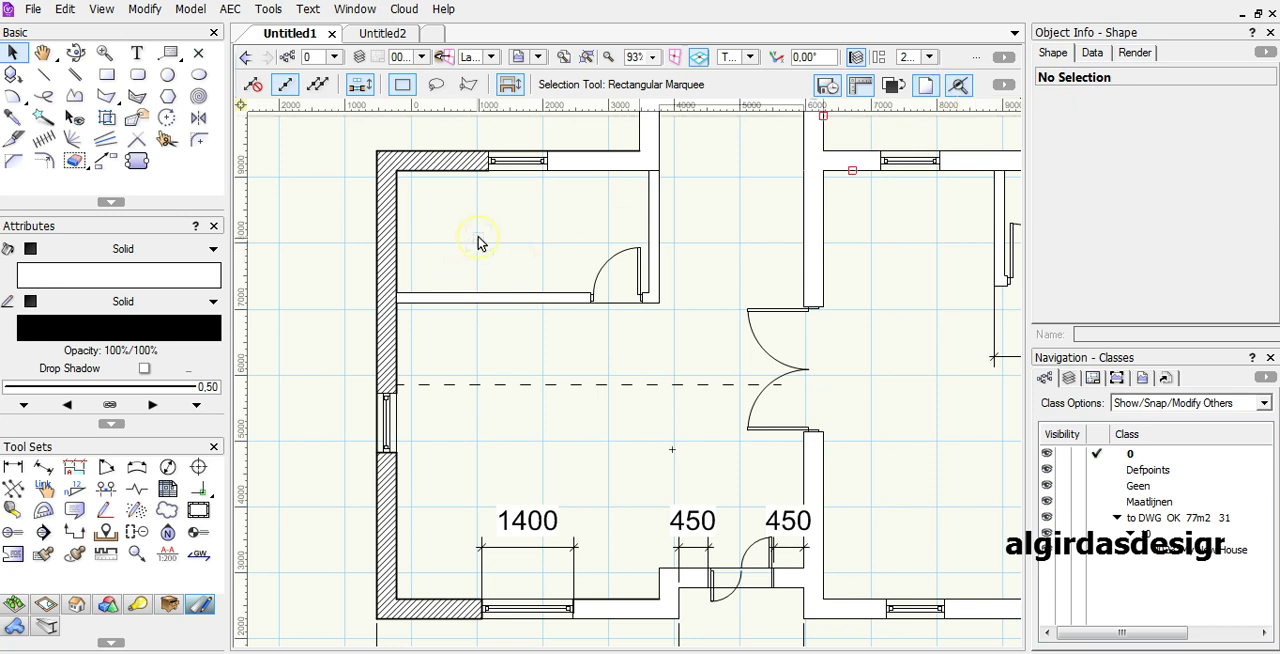
mouse_move(456, 326)
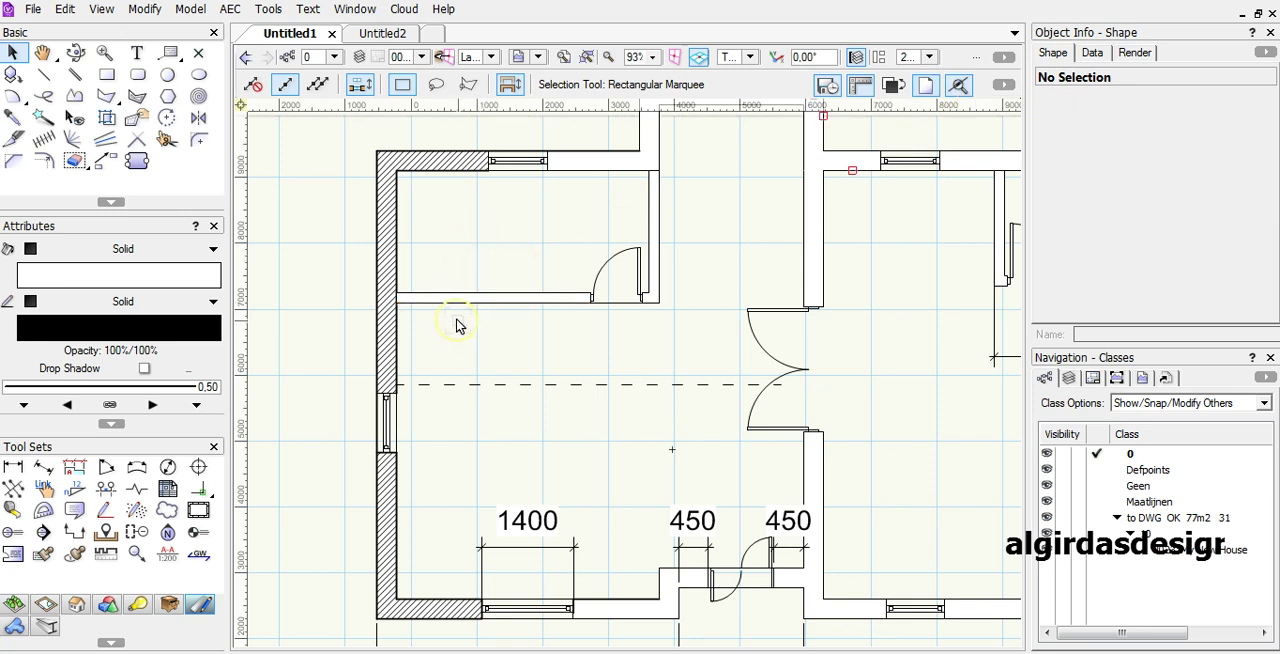
mouse_move(536, 334)
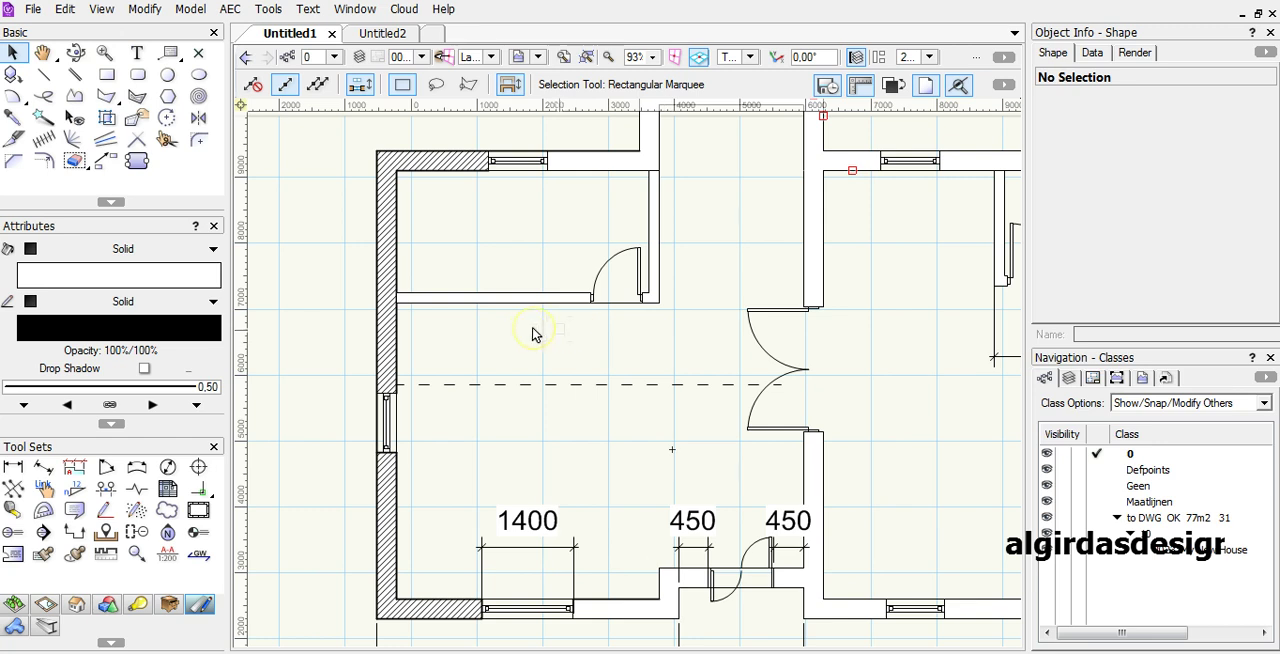
mouse_move(528, 330)
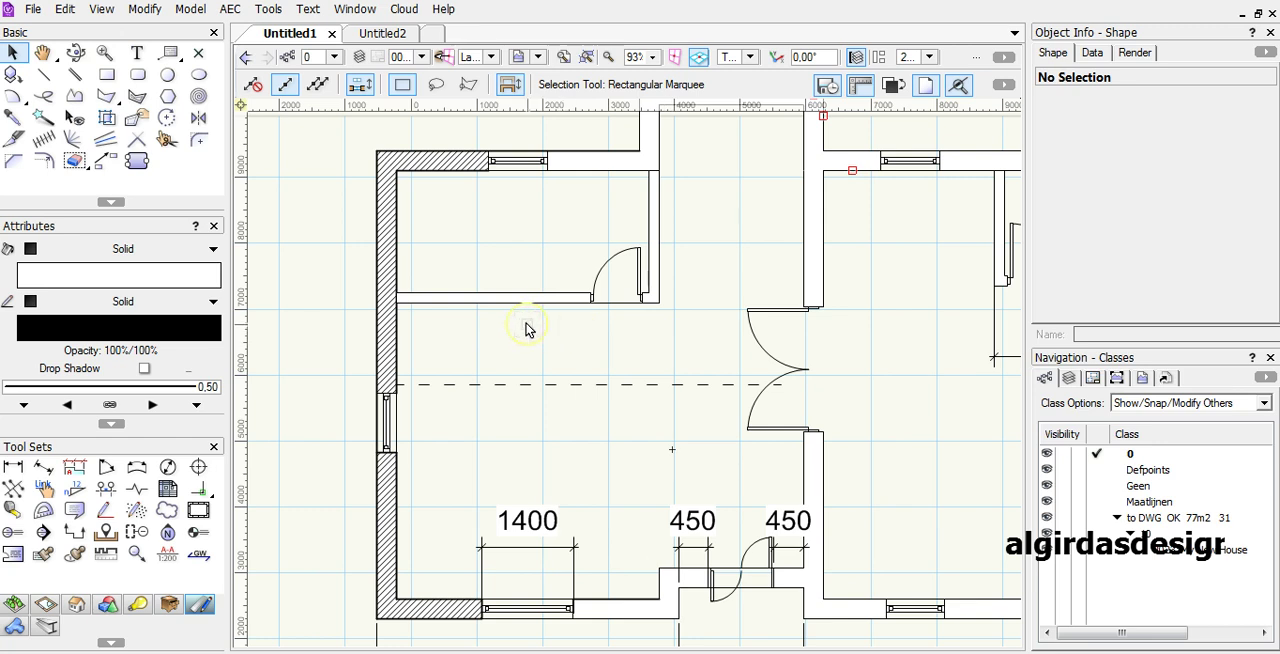
mouse_move(570, 548)
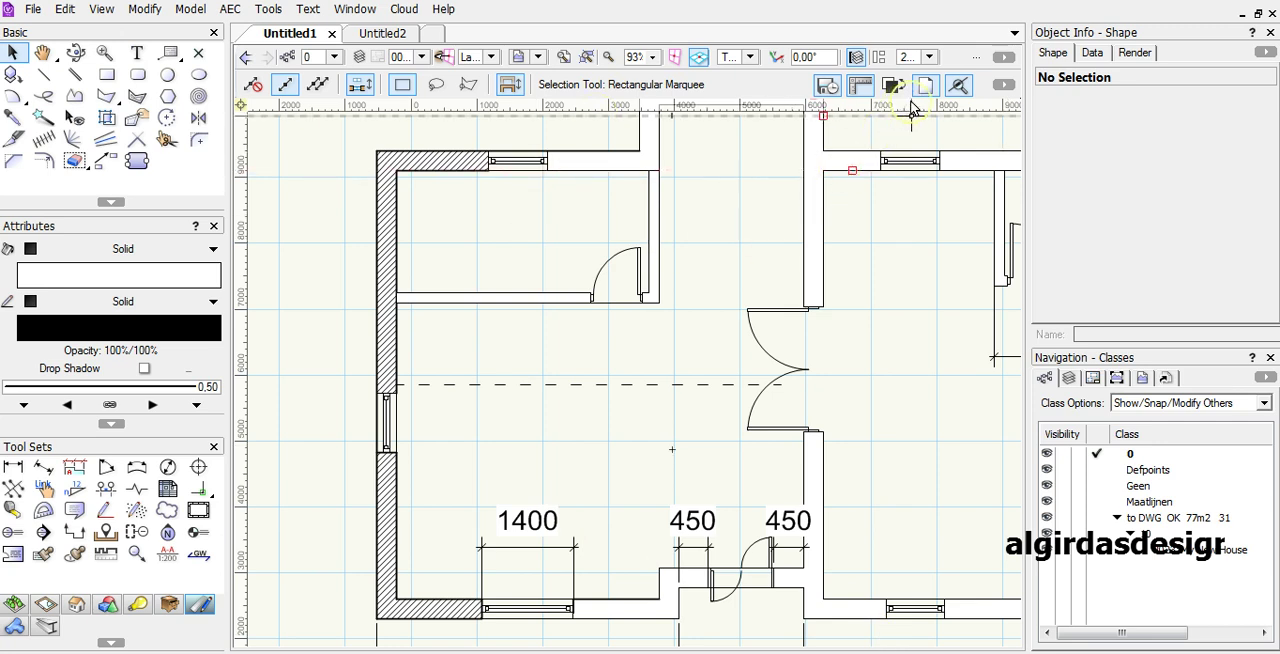
mouse_move(960, 84)
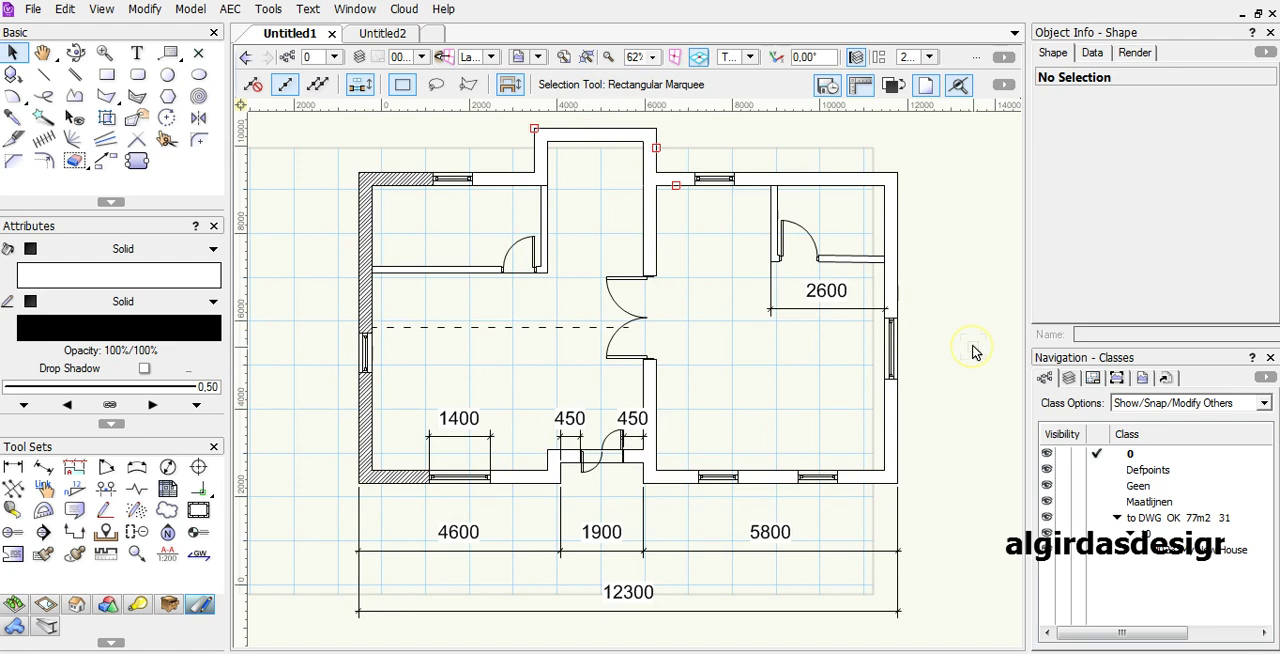
mouse_move(976, 328)
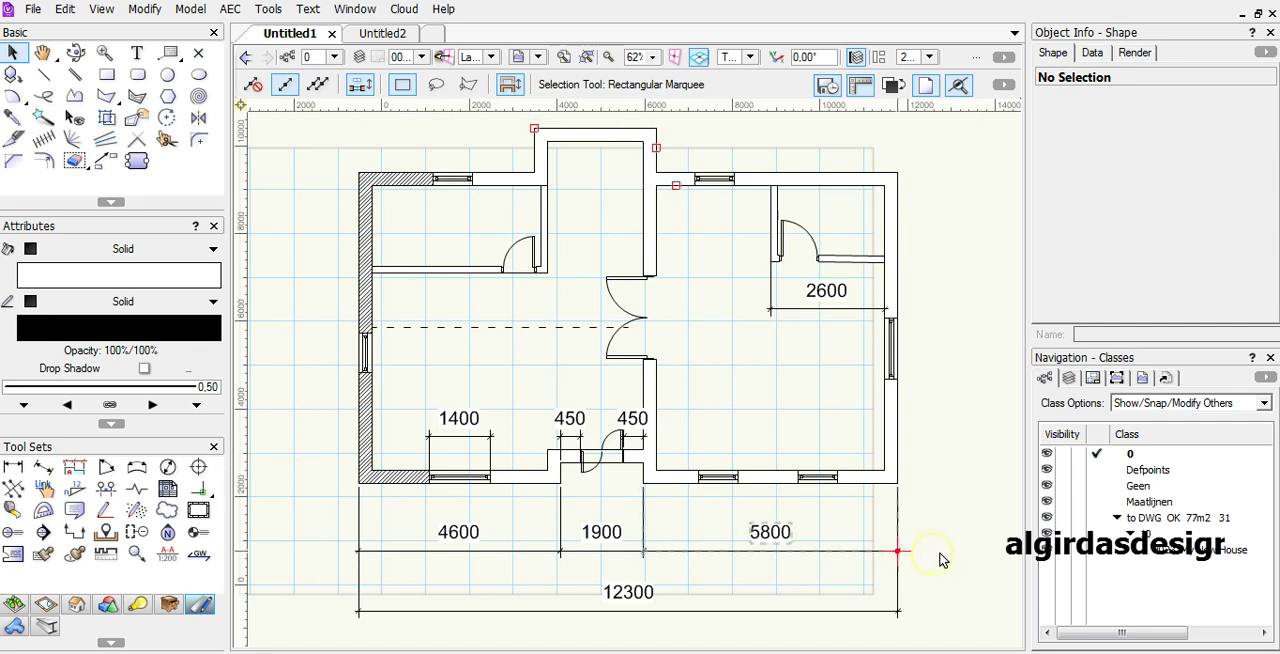
mouse_move(928, 488)
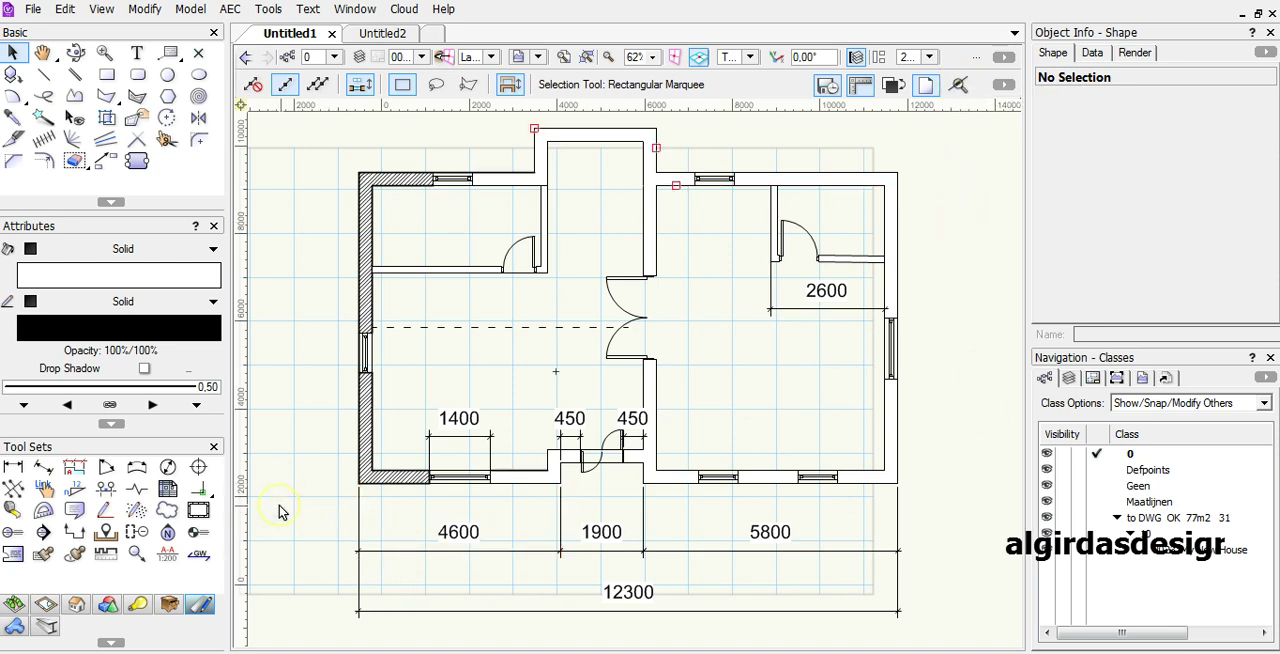
mouse_move(292, 212)
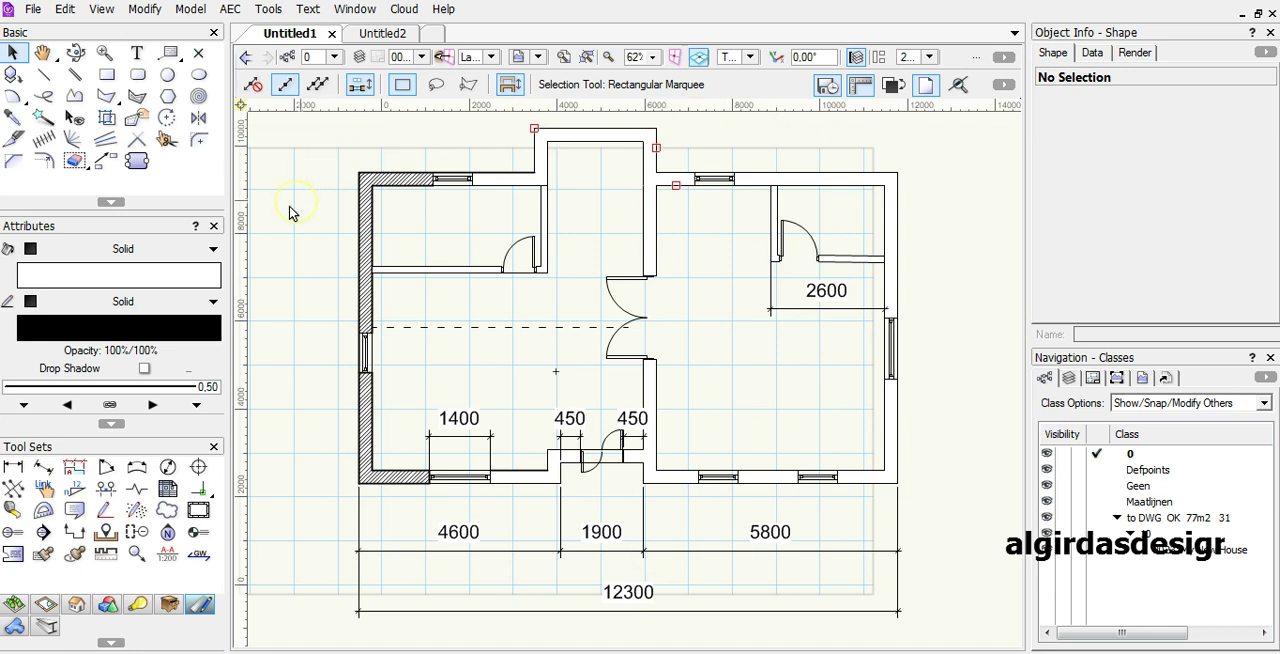
mouse_move(1000, 444)
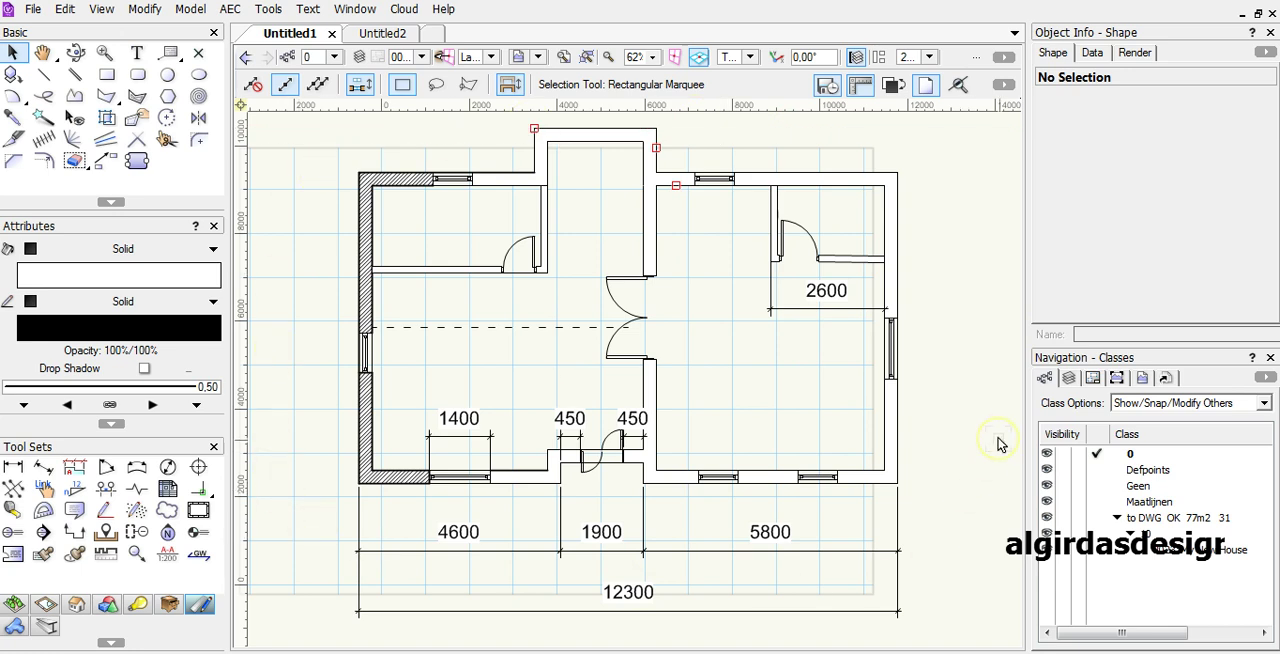
mouse_move(984, 452)
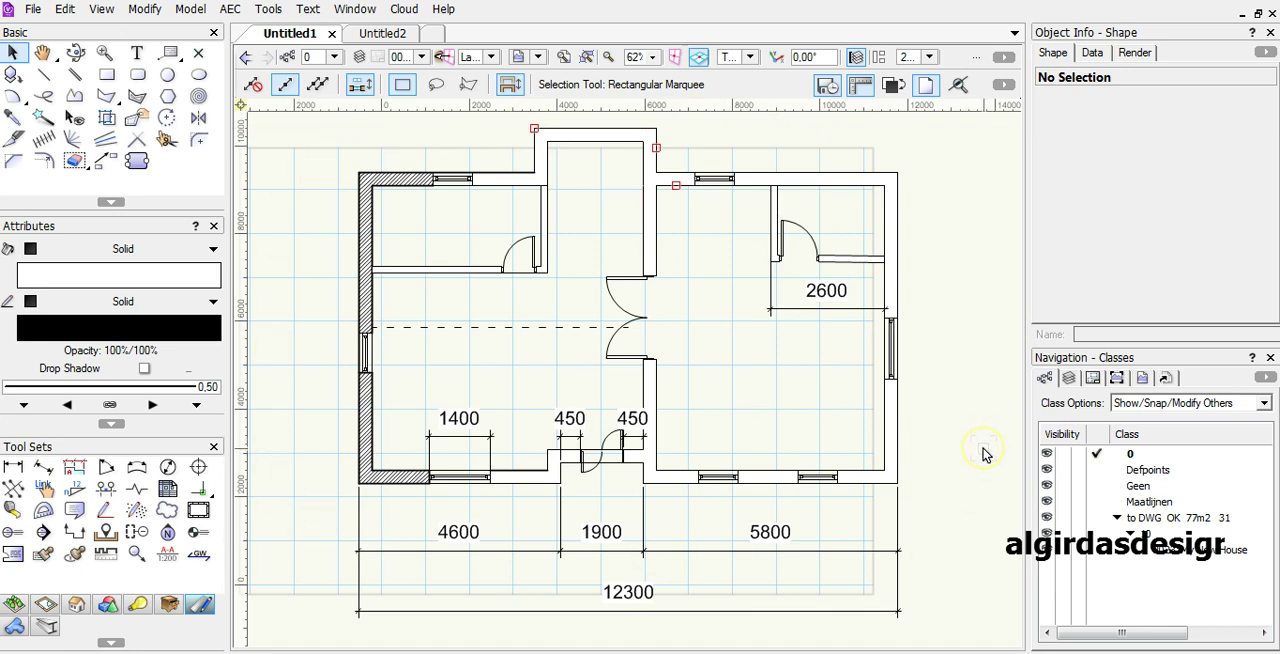
mouse_move(956, 490)
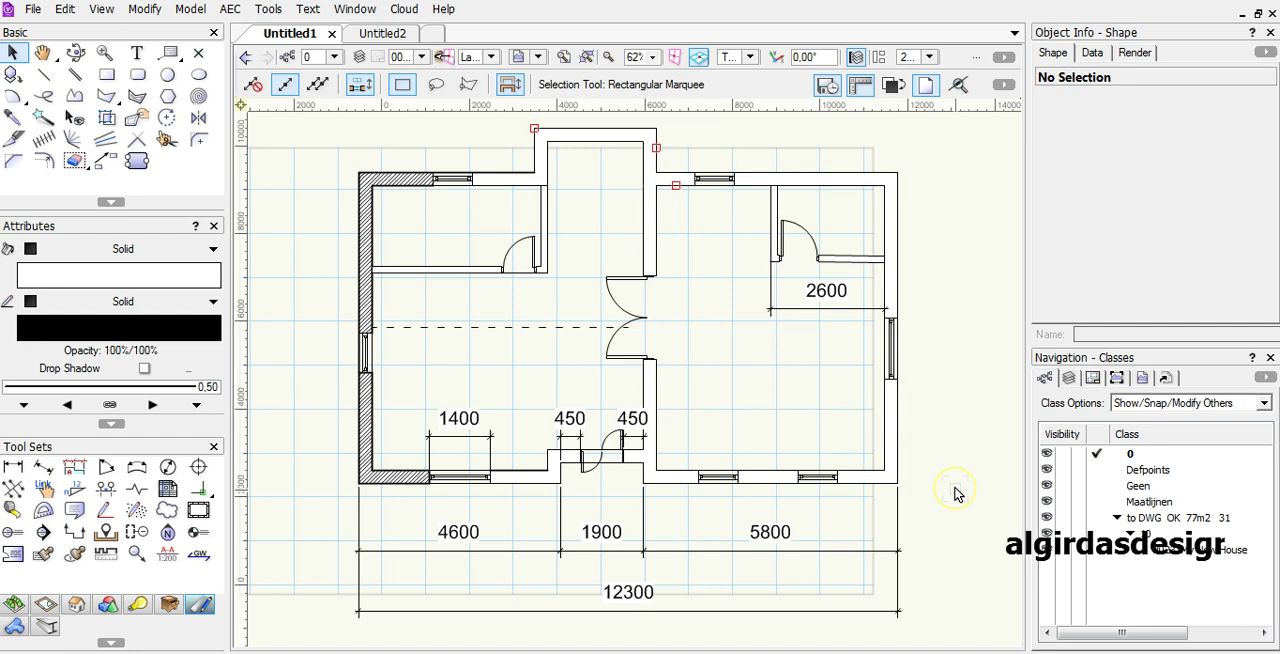
mouse_move(952, 480)
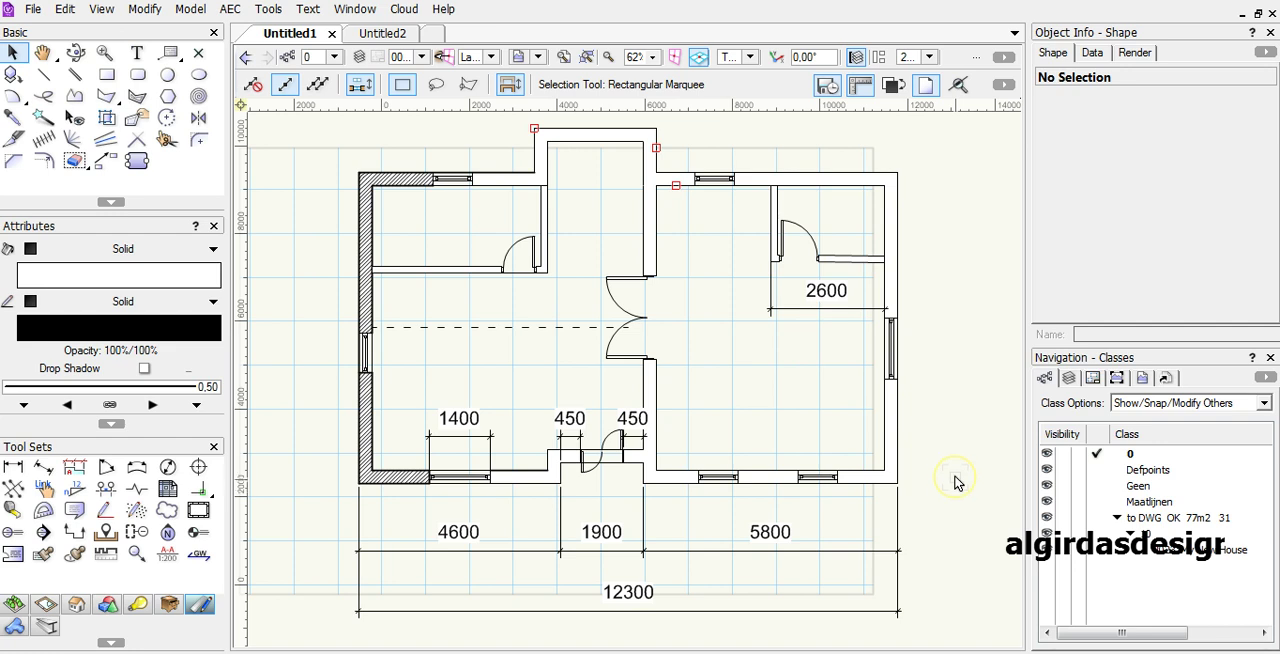